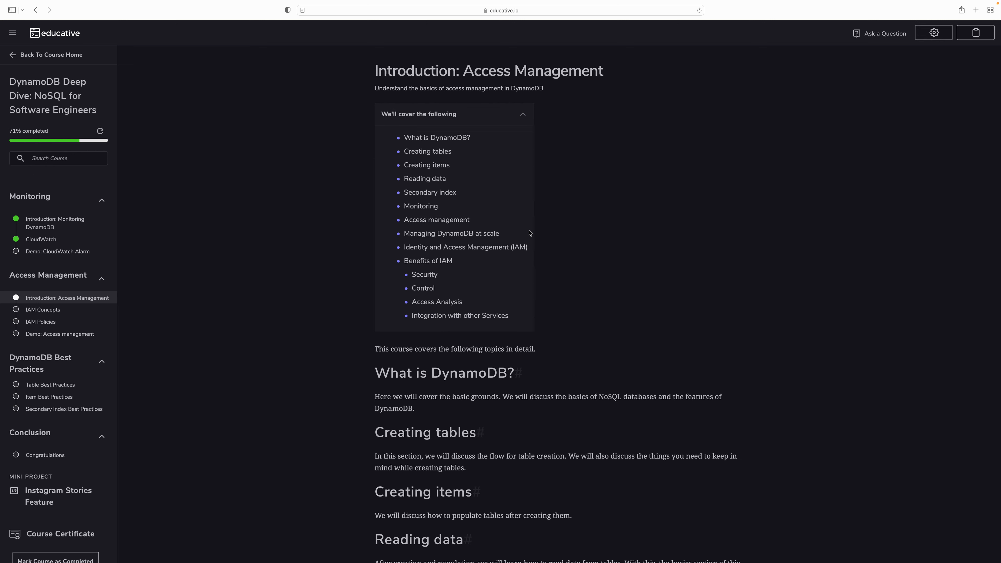
Scroll through the current Access Management lesson down to its bottom navigation.
scroll("down", 3)
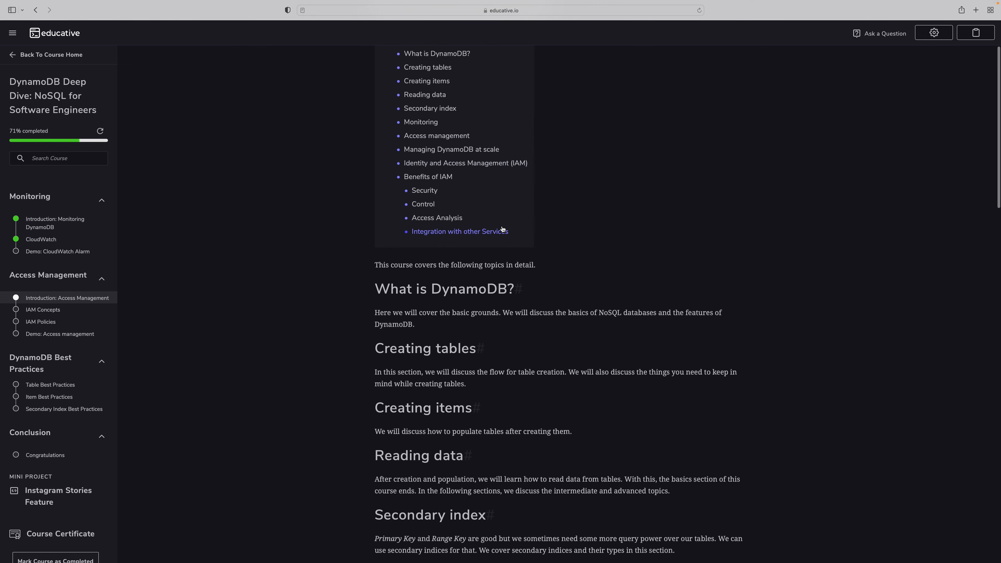
mouse_move(56, 283)
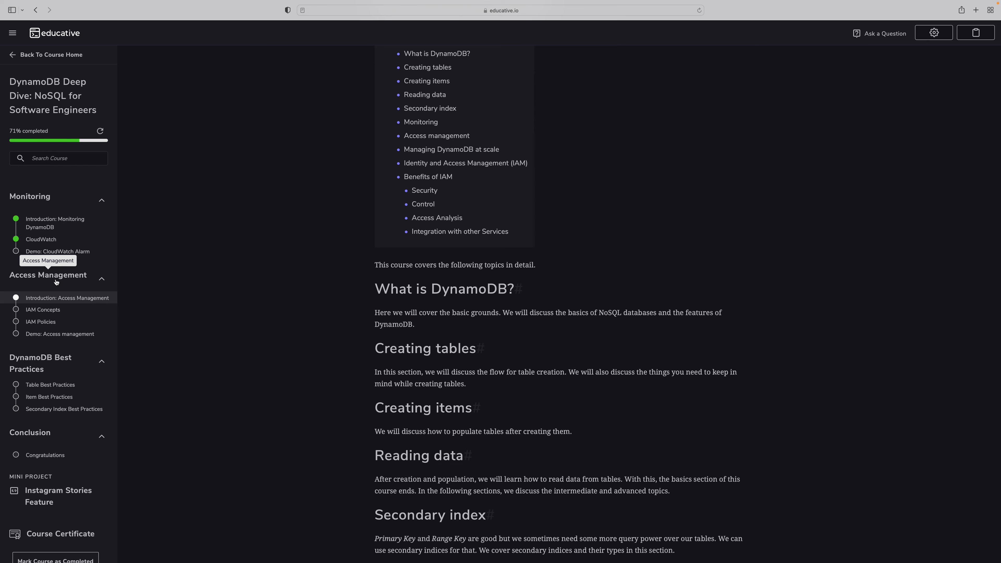
scroll("down", 3)
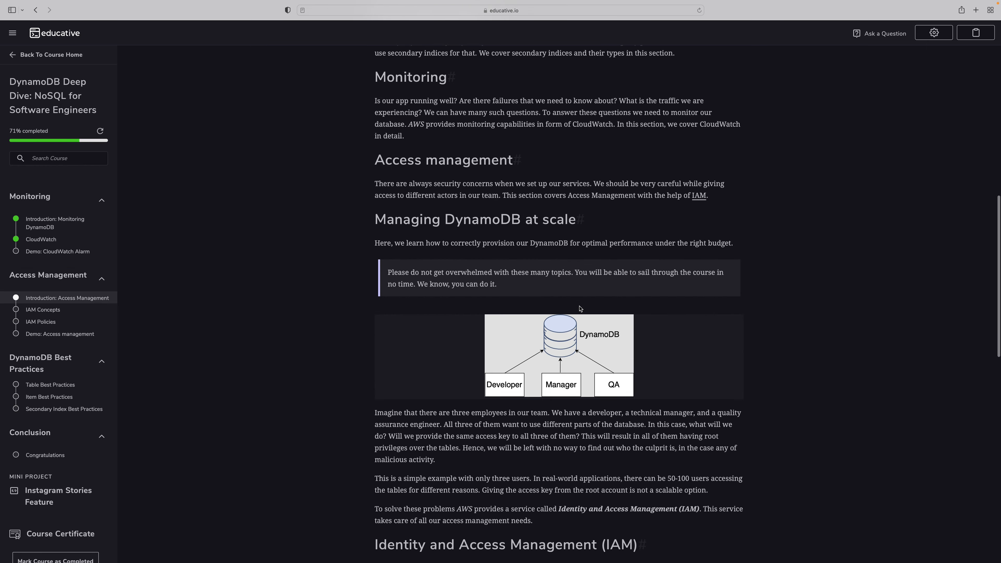
scroll("down", 3)
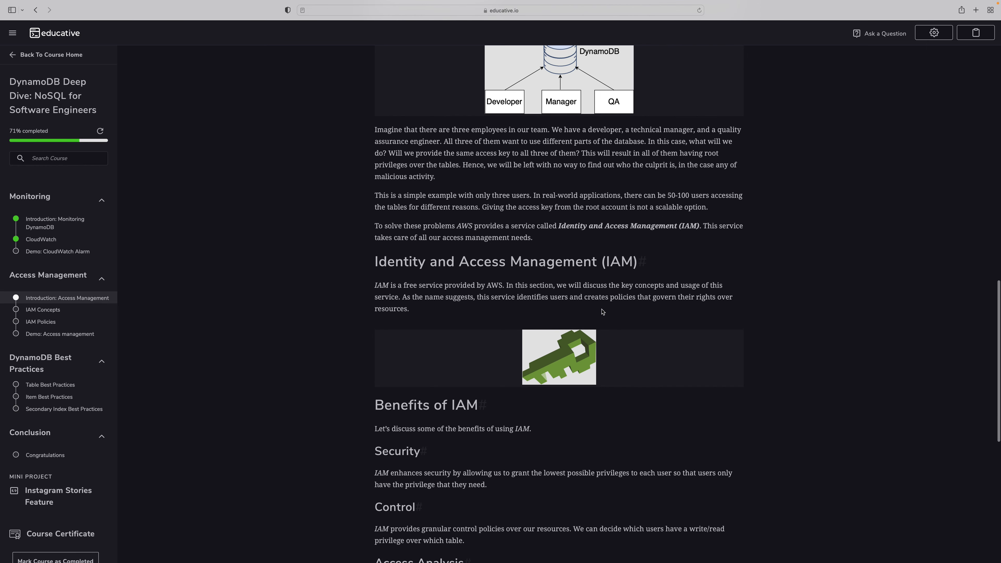
scroll("down", 3)
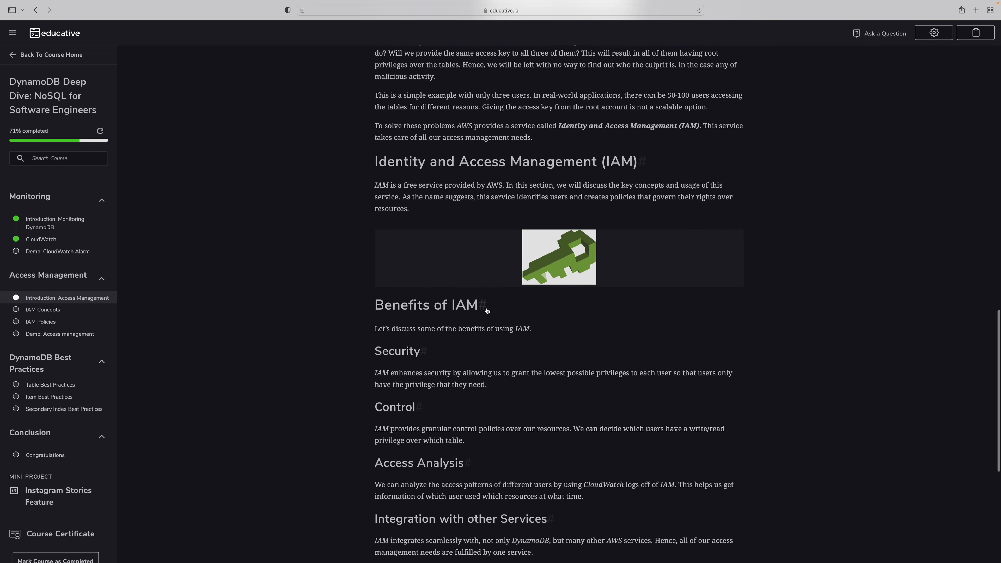
scroll("up", 3)
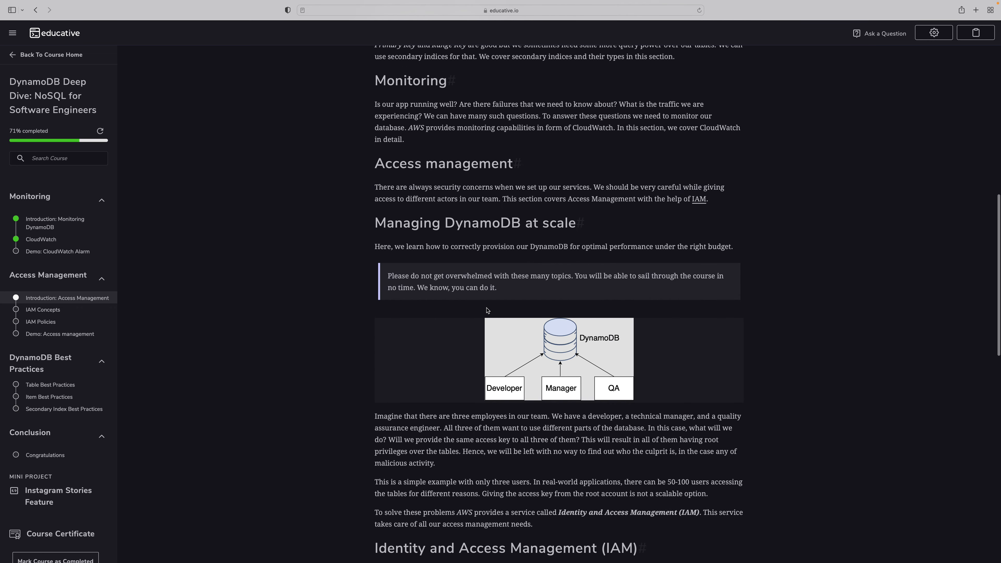
scroll("down", 3)
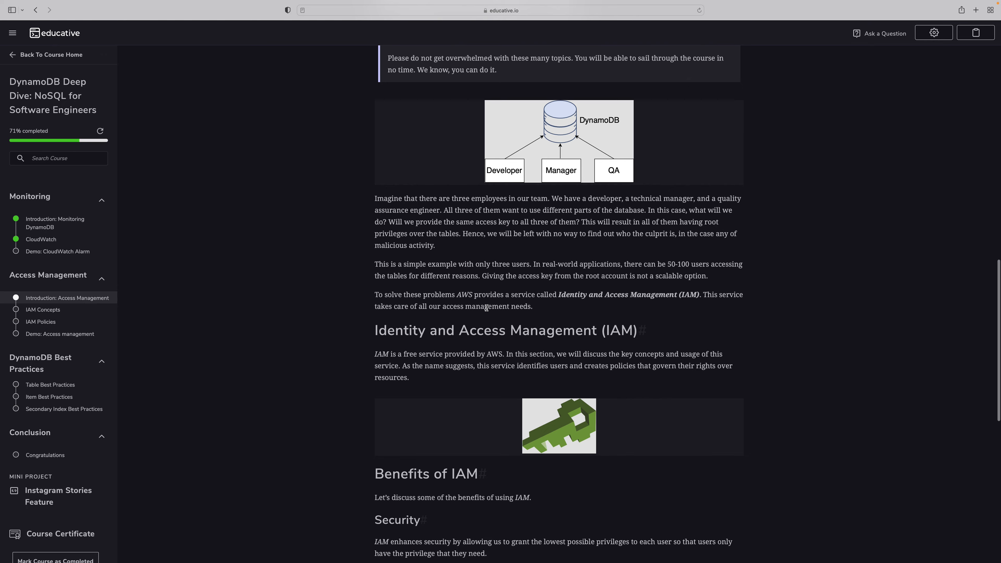
scroll("down", 3)
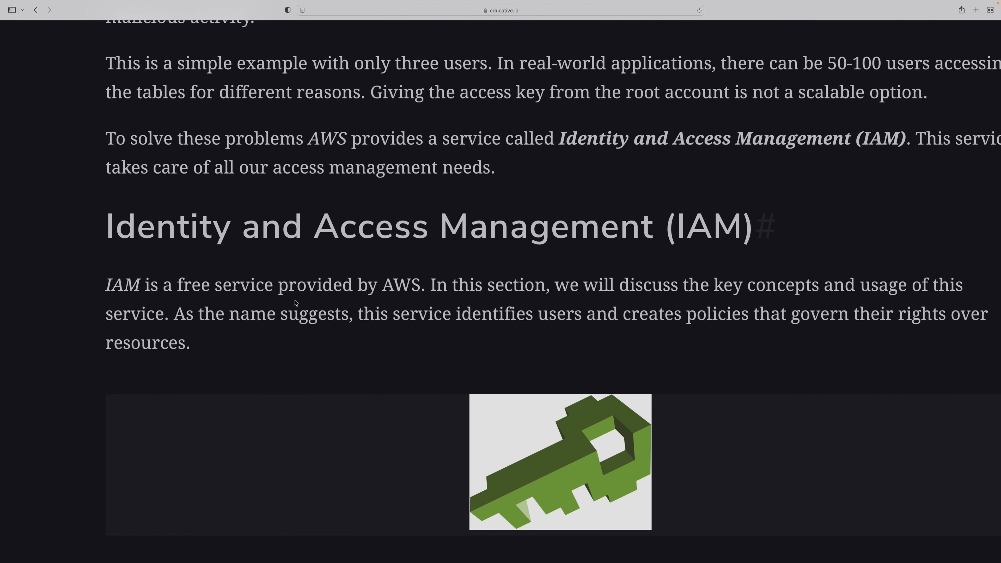
mouse_move(678, 293)
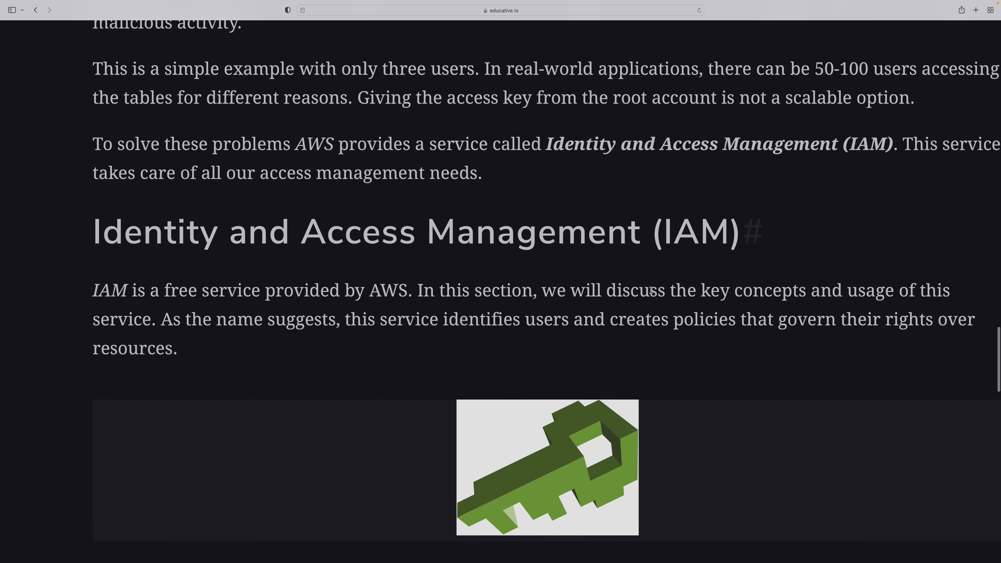
scroll("up", 3)
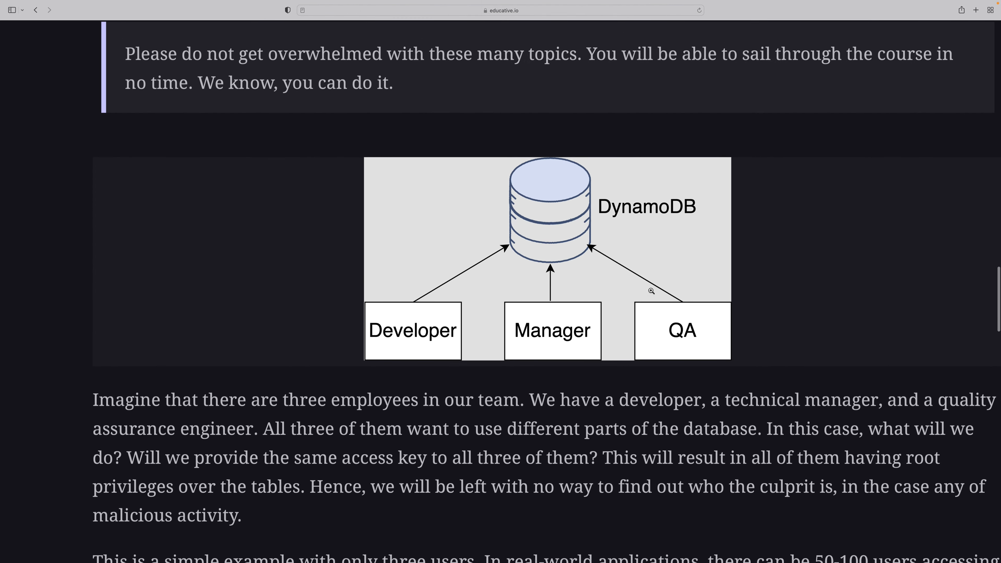
scroll("up", 3)
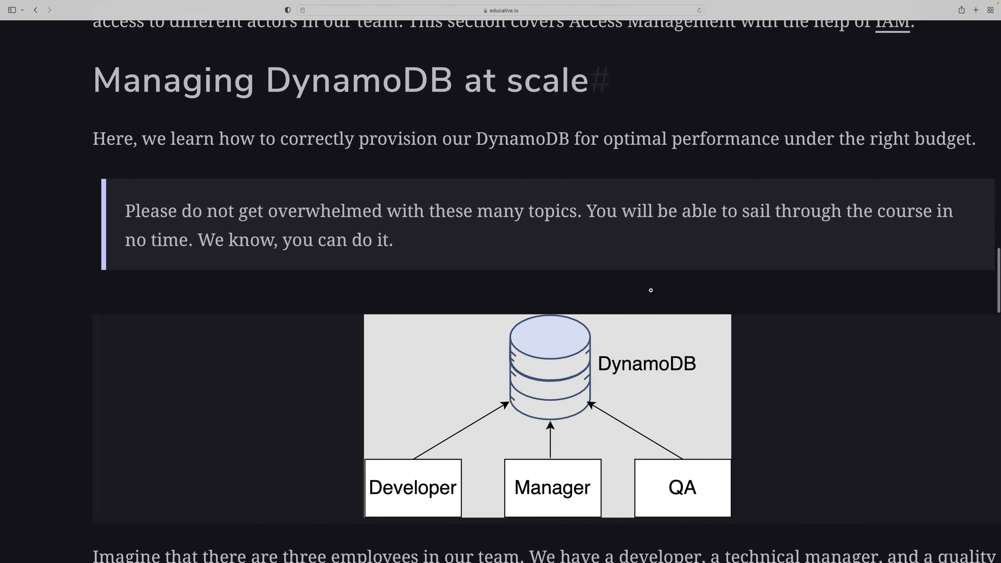
scroll("down", 3)
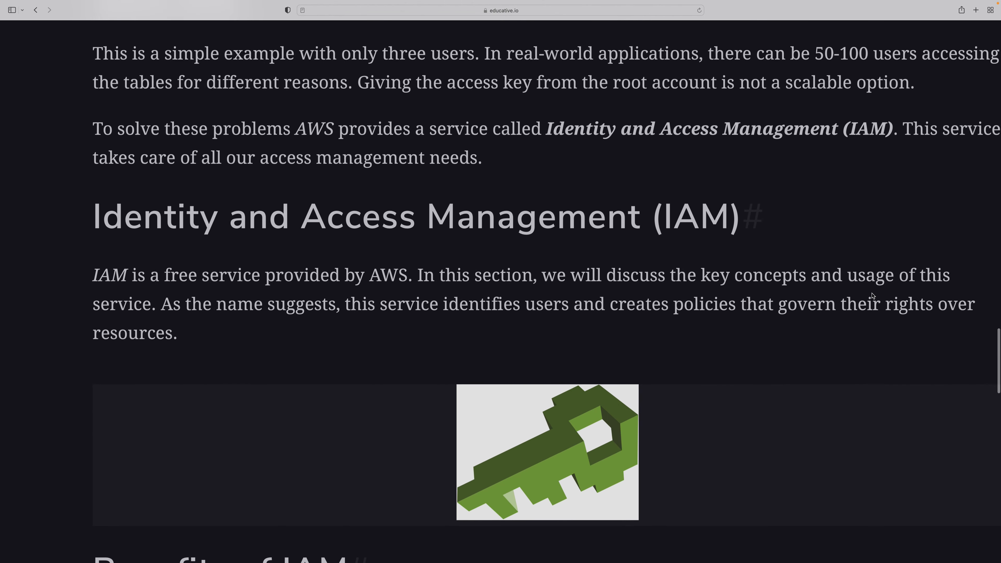
scroll("down", 3)
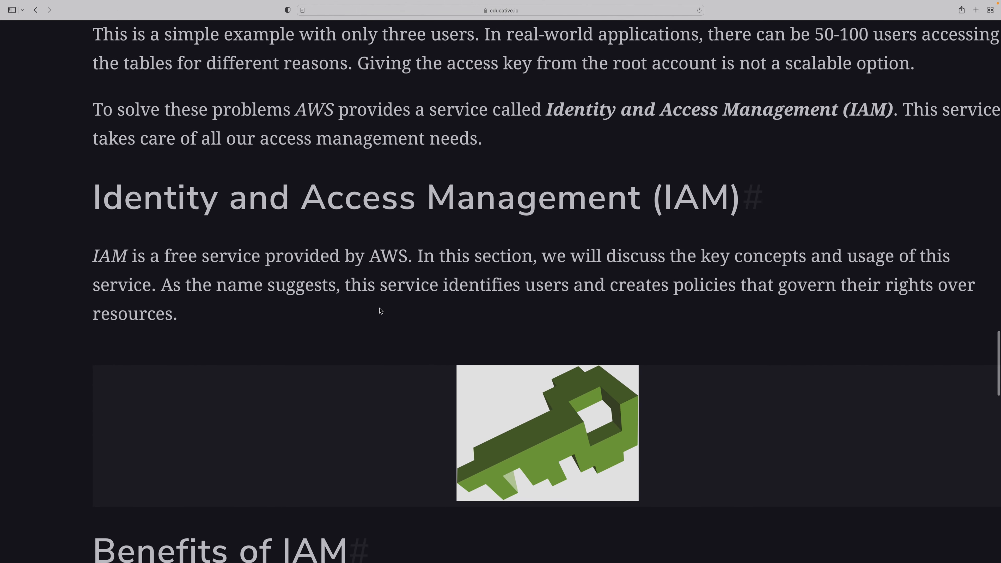
mouse_move(697, 289)
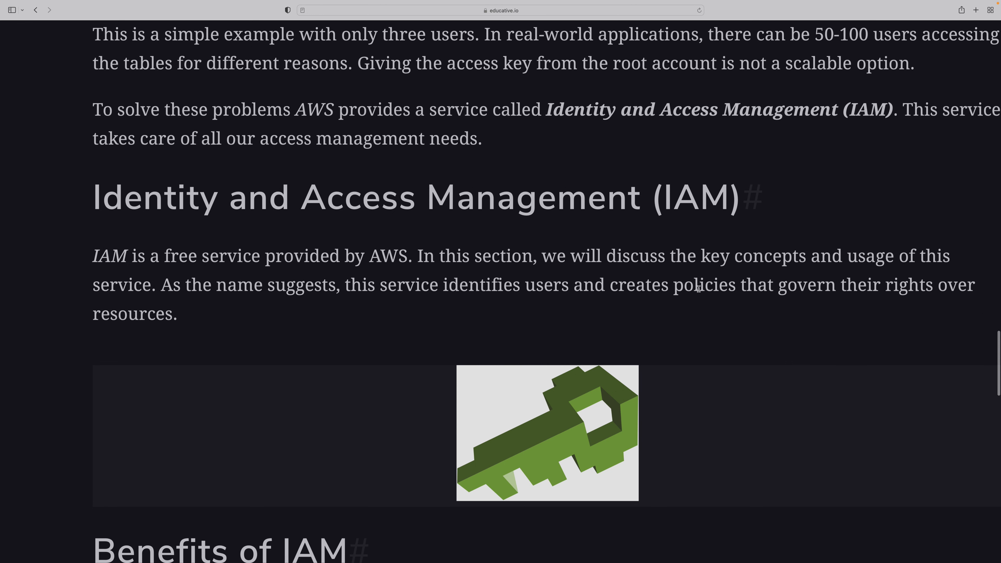
scroll("down", 3)
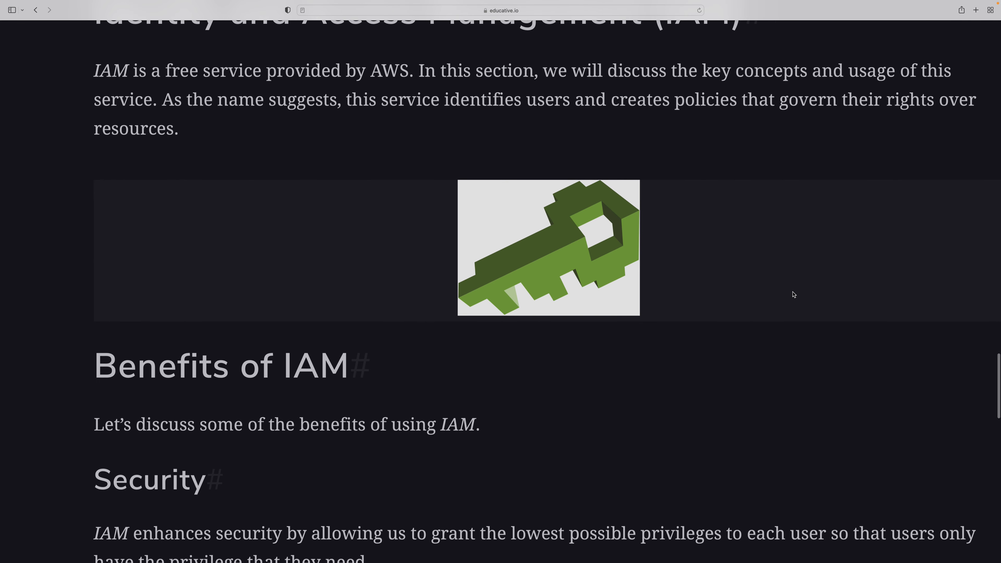
scroll("down", 3)
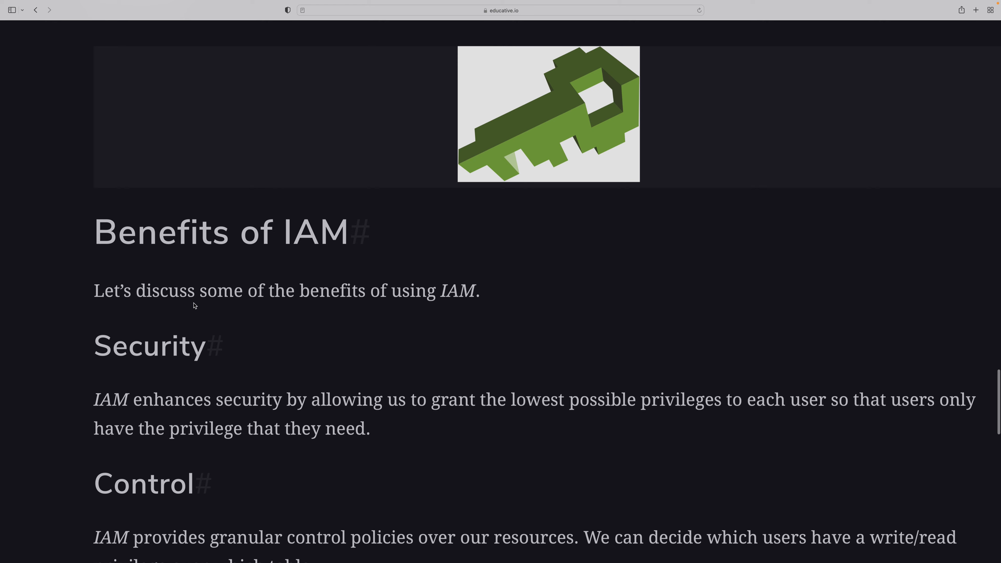
scroll("down", 3)
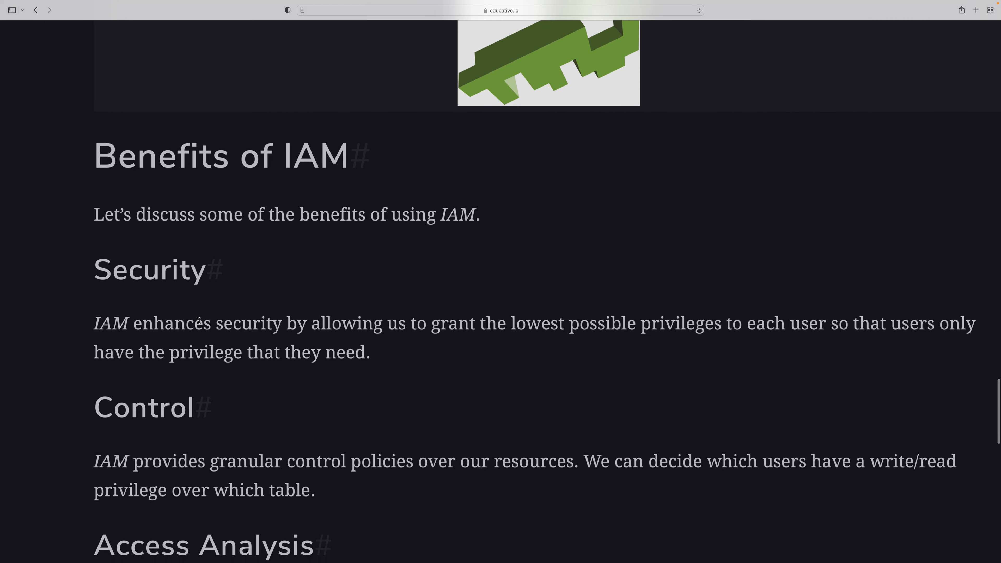
scroll("down", 3)
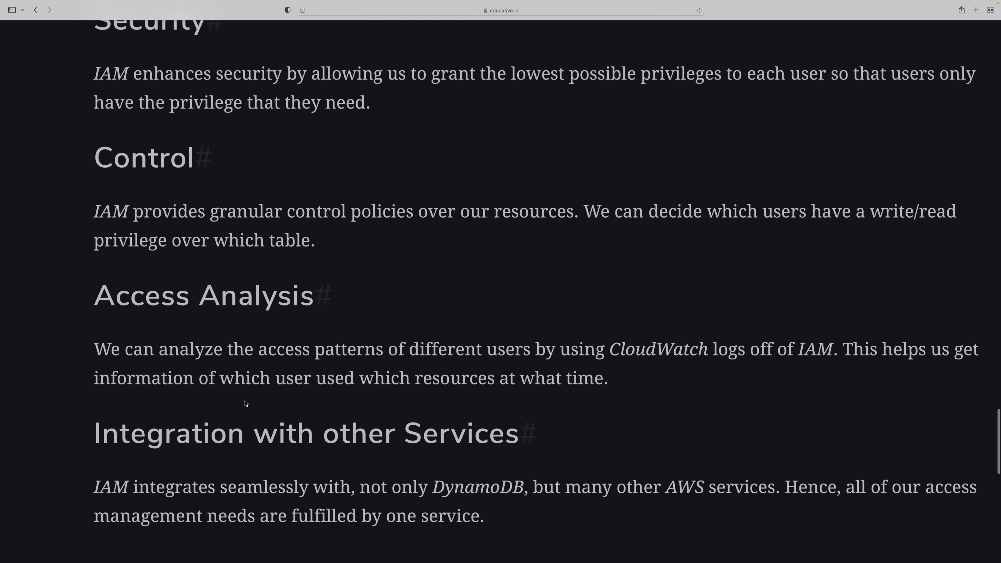
scroll("down", 3)
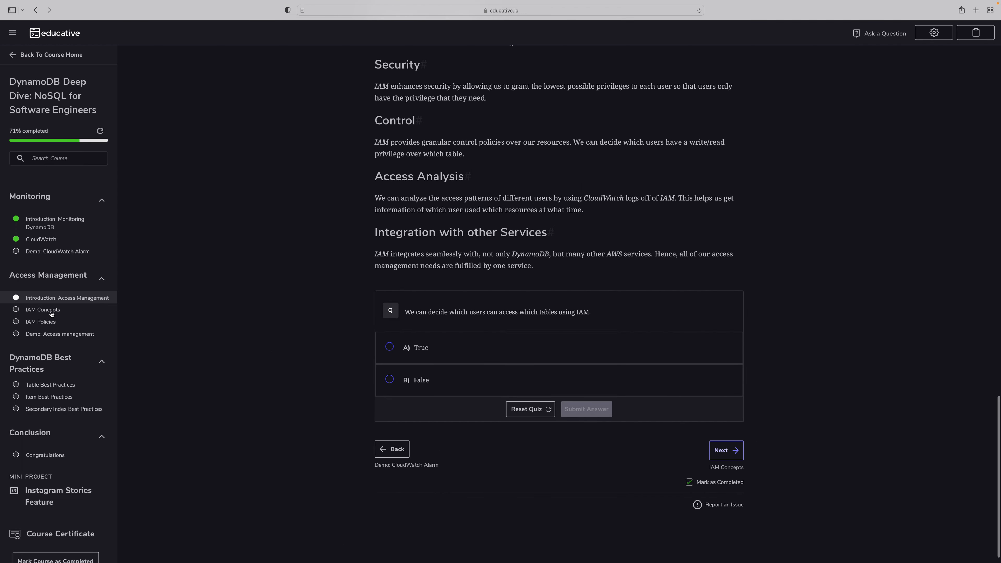
Move on to the IAM Concepts lesson covering Resources, User, Policy and Groups.
left_click(726, 450)
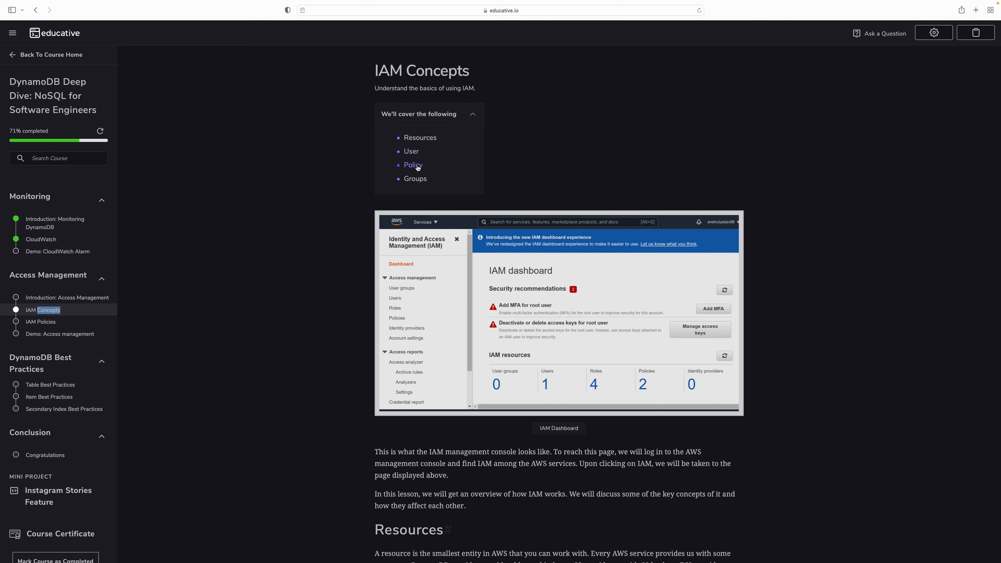
scroll("down", 3)
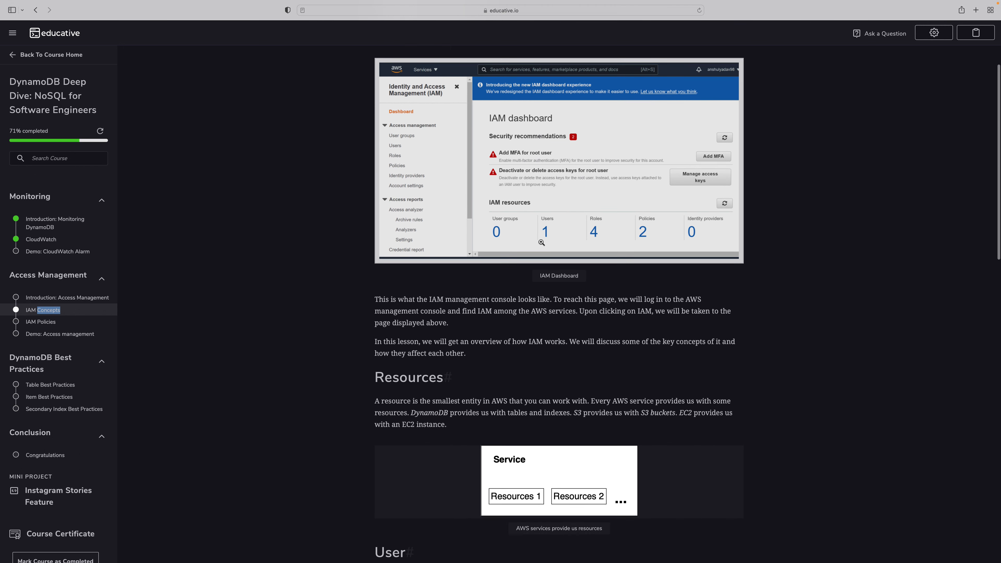
scroll("down", 3)
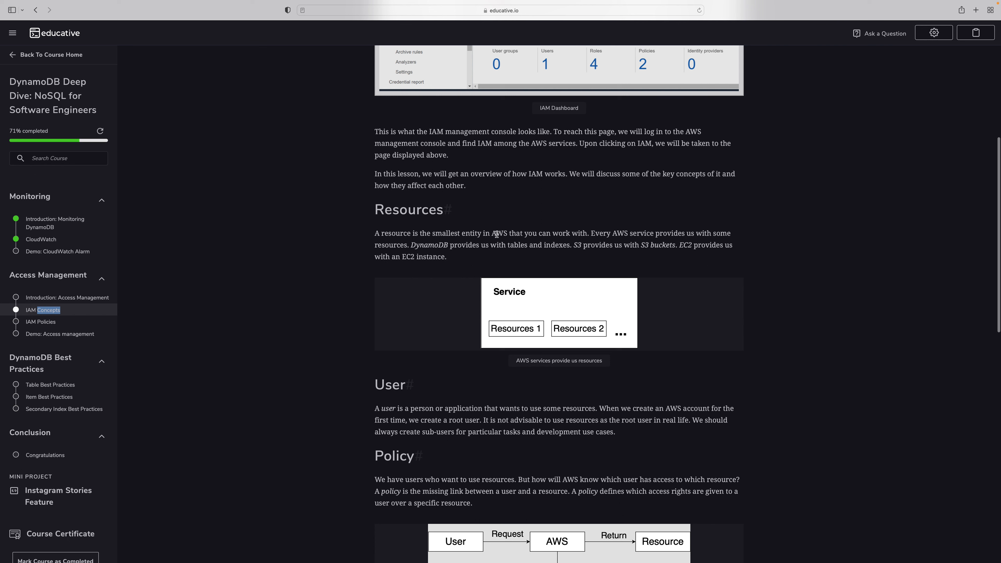
mouse_move(504, 233)
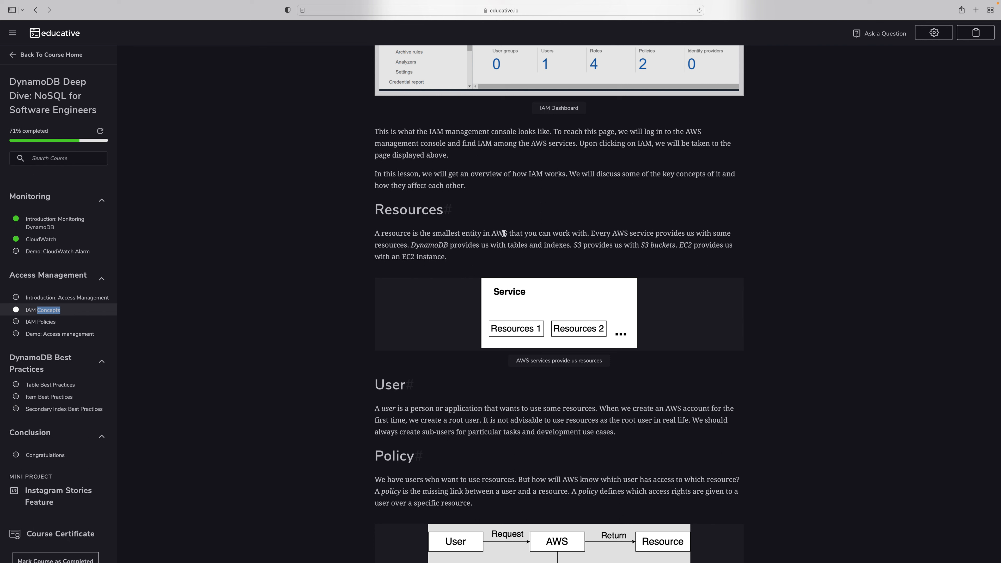
scroll("down", 3)
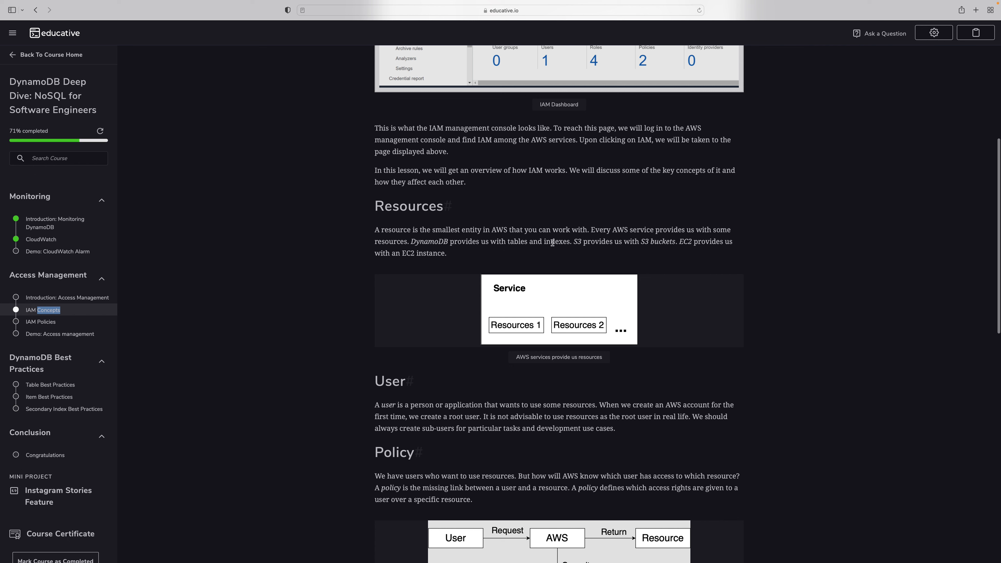
double_click(556, 241)
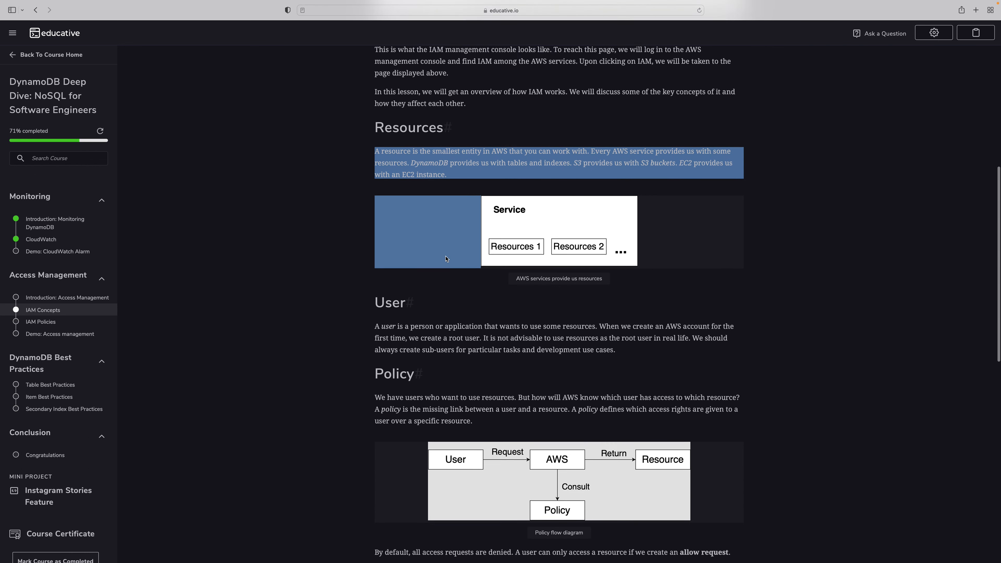
scroll("up", 3)
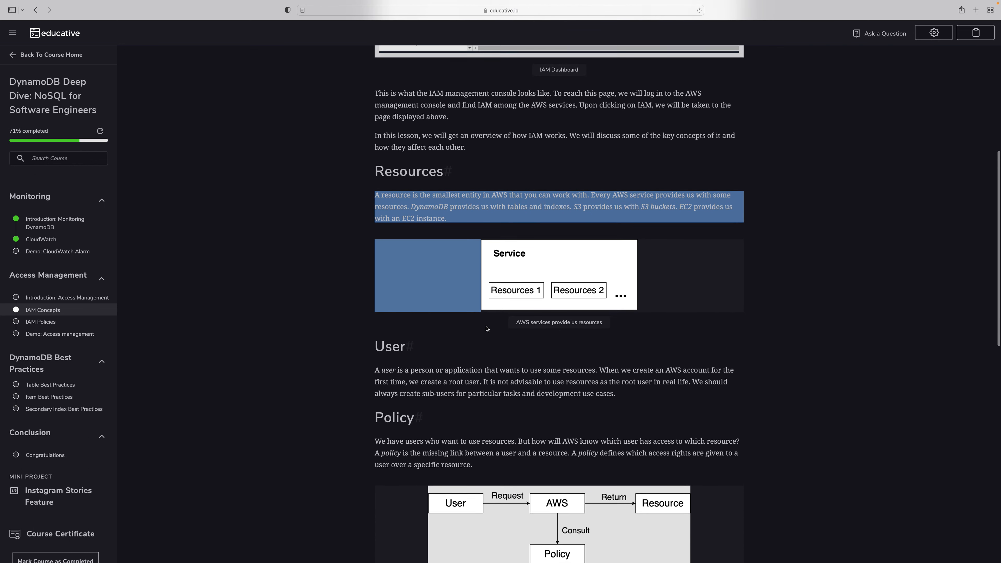
scroll("down", 3)
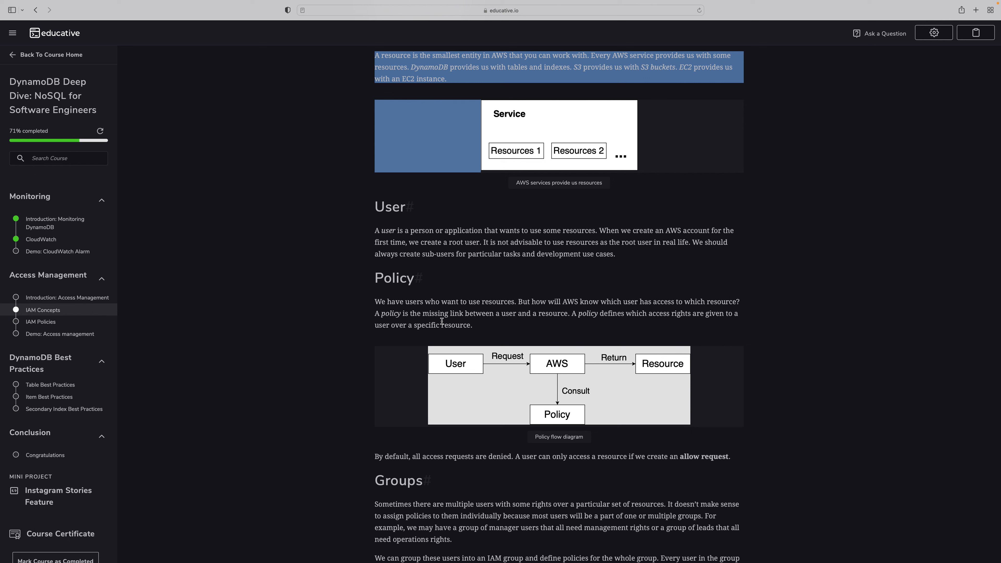
scroll("down", 3)
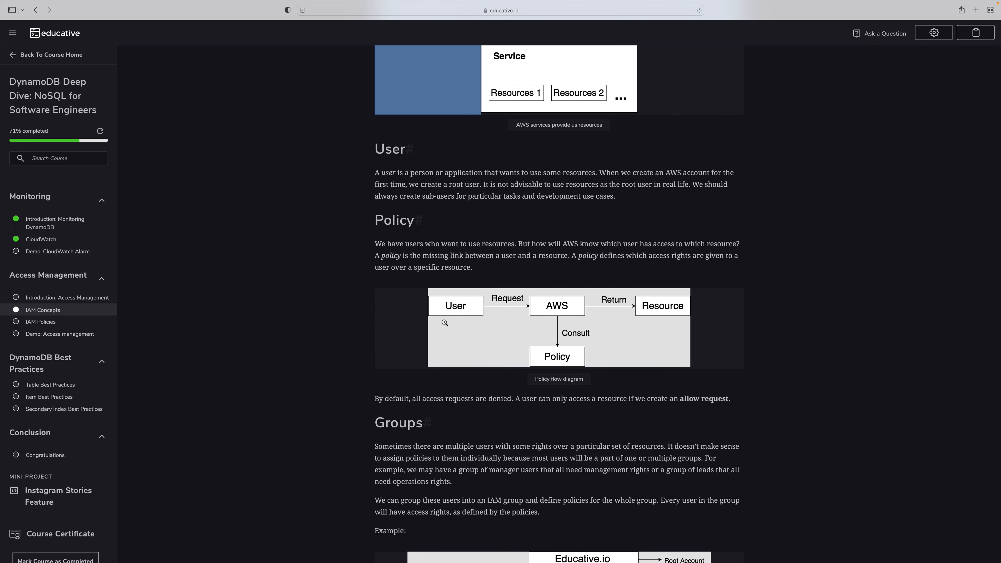
scroll("down", 3)
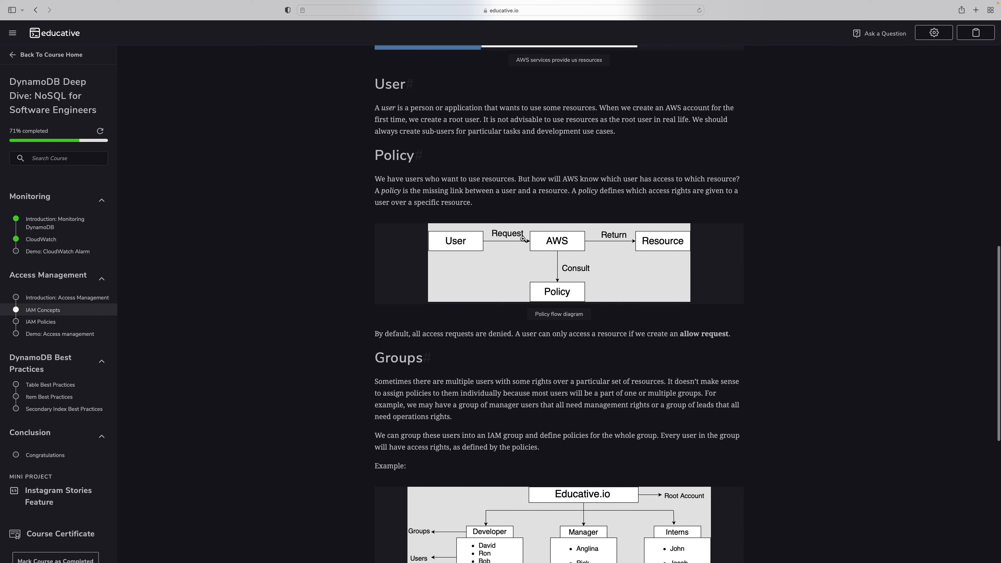
mouse_move(665, 246)
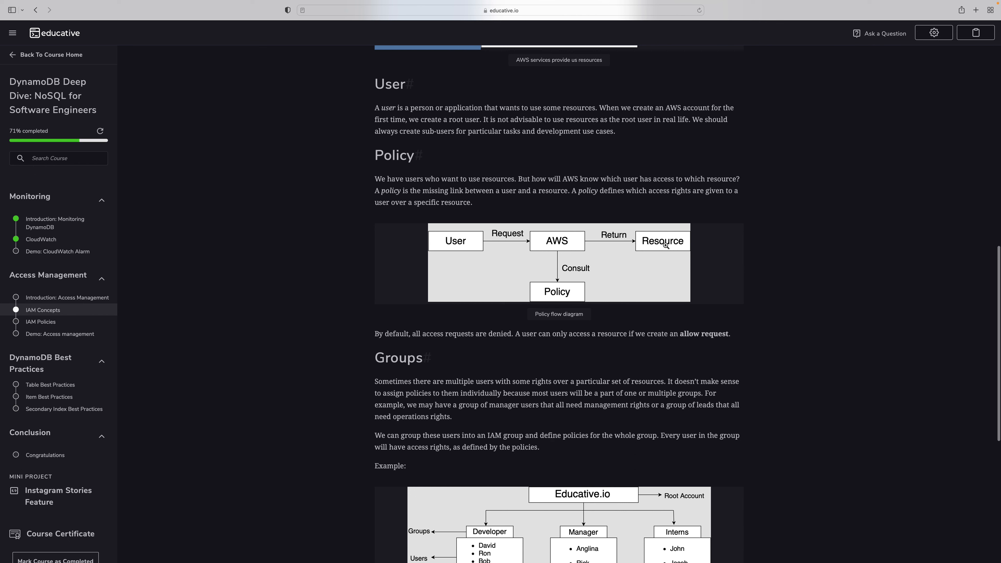
mouse_move(480, 245)
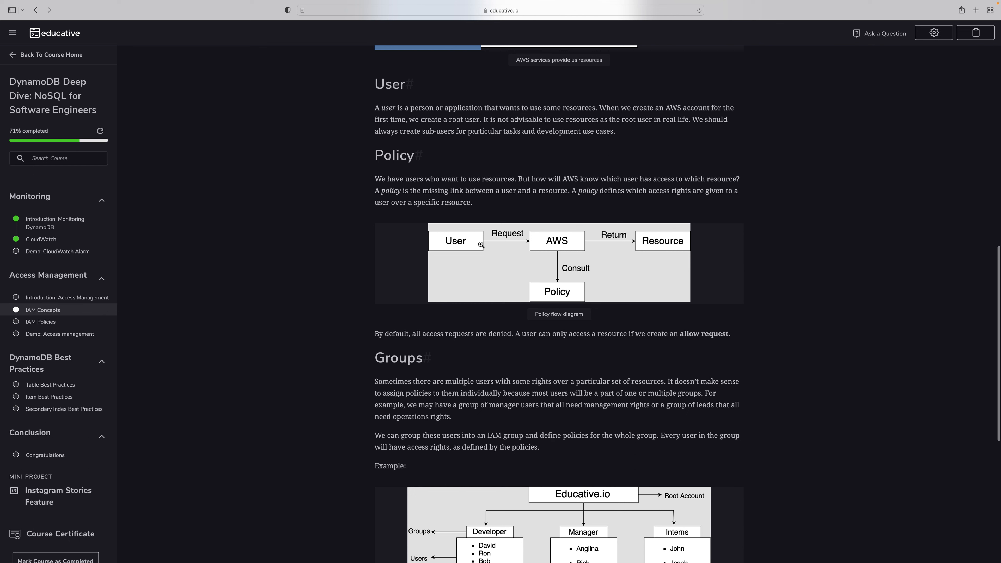
mouse_move(554, 284)
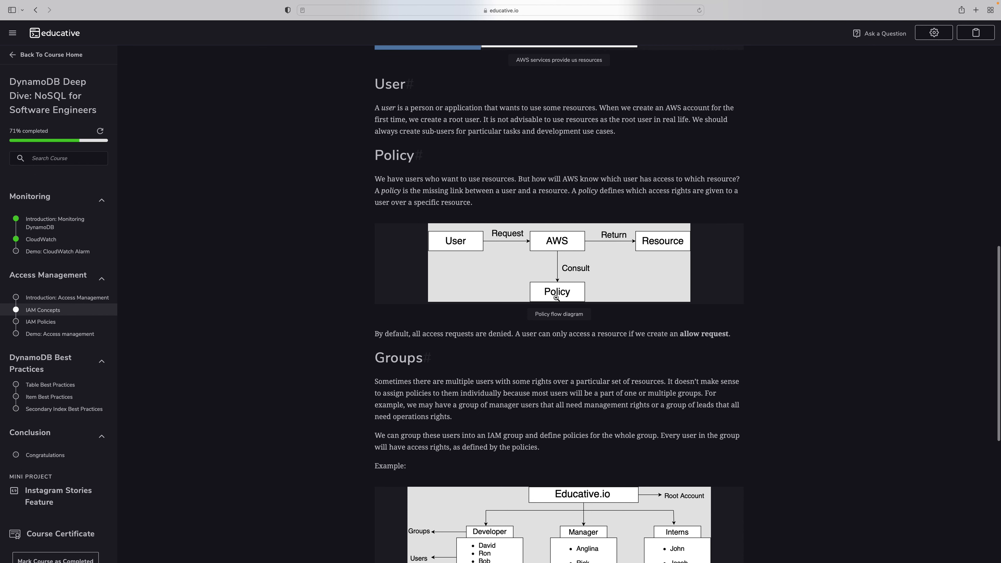
scroll("down", 3)
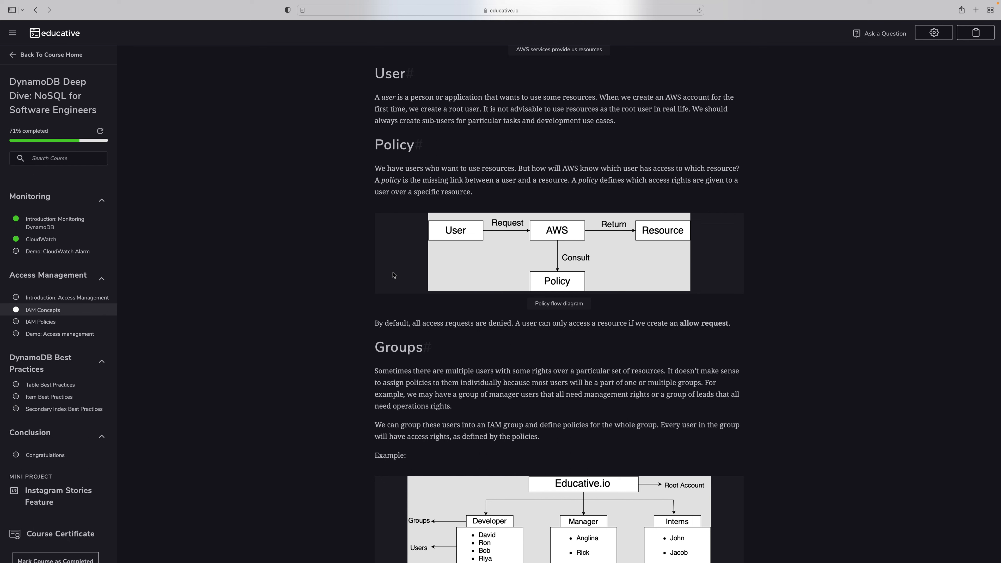
mouse_move(374, 281)
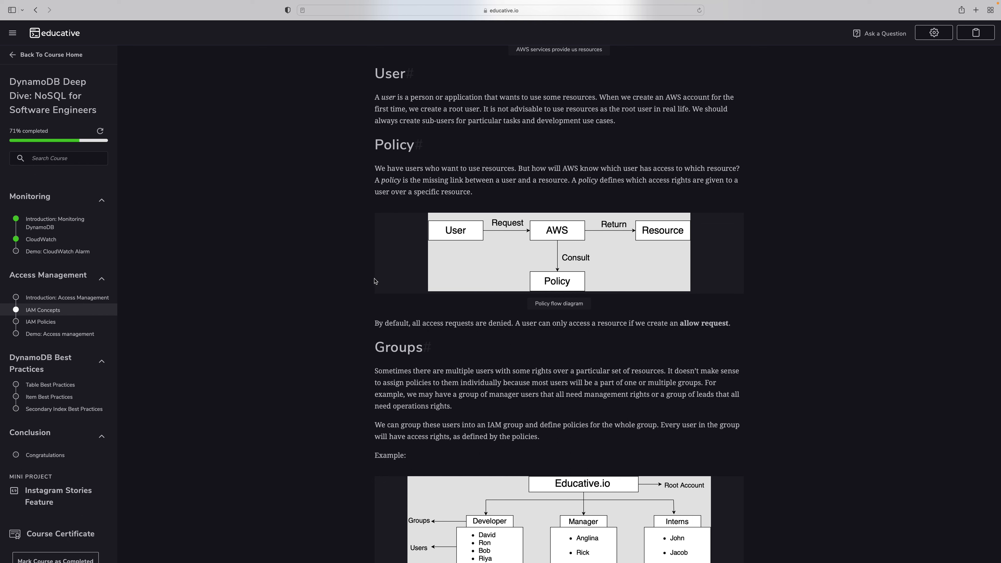
left_click_drag(376, 168, 414, 275)
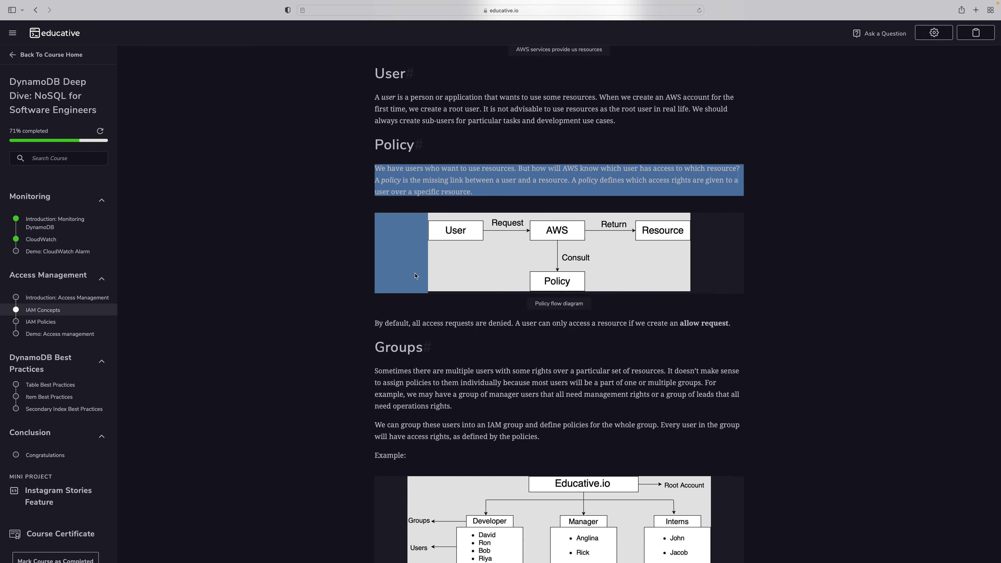
scroll("down", 3)
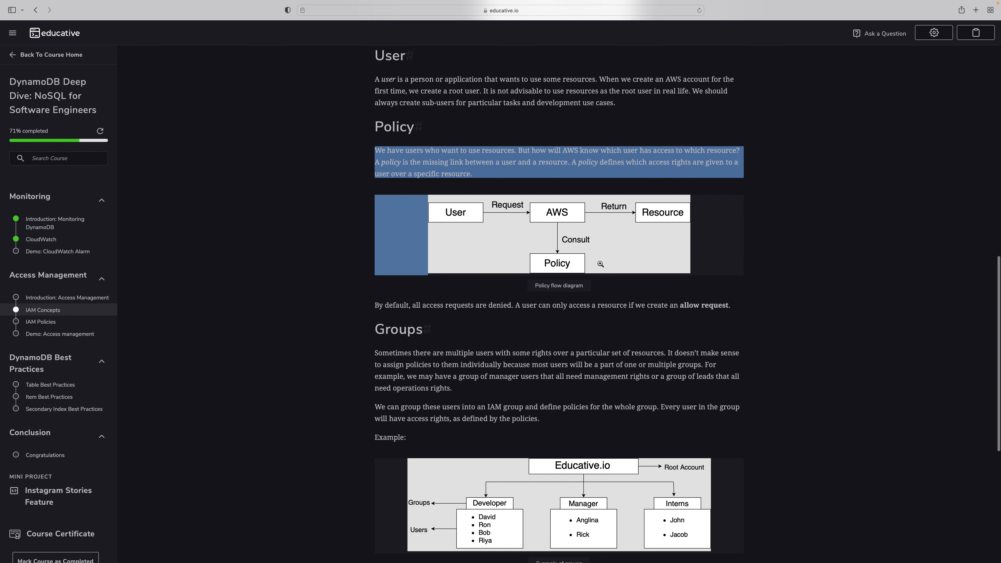
scroll("down", 3)
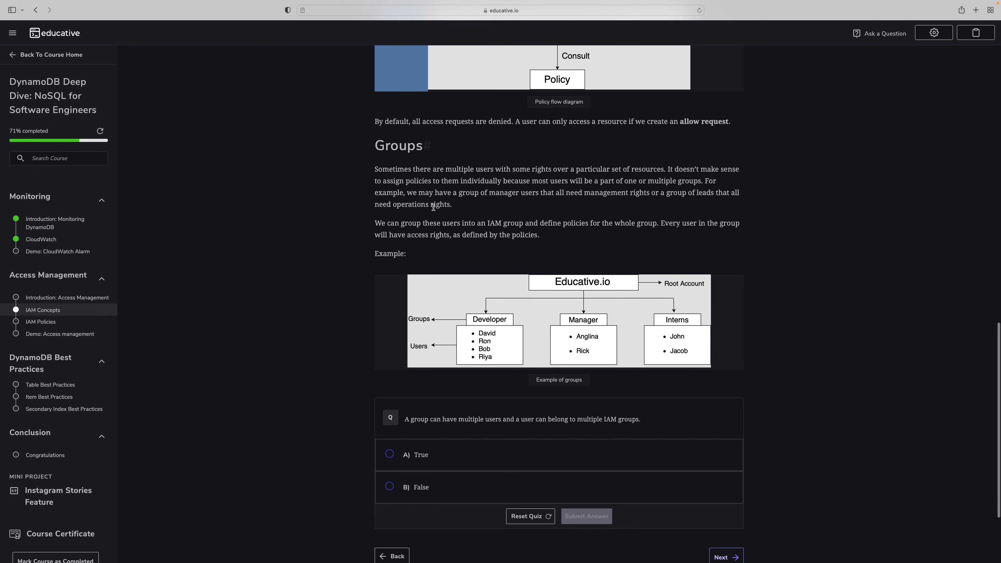
mouse_move(628, 313)
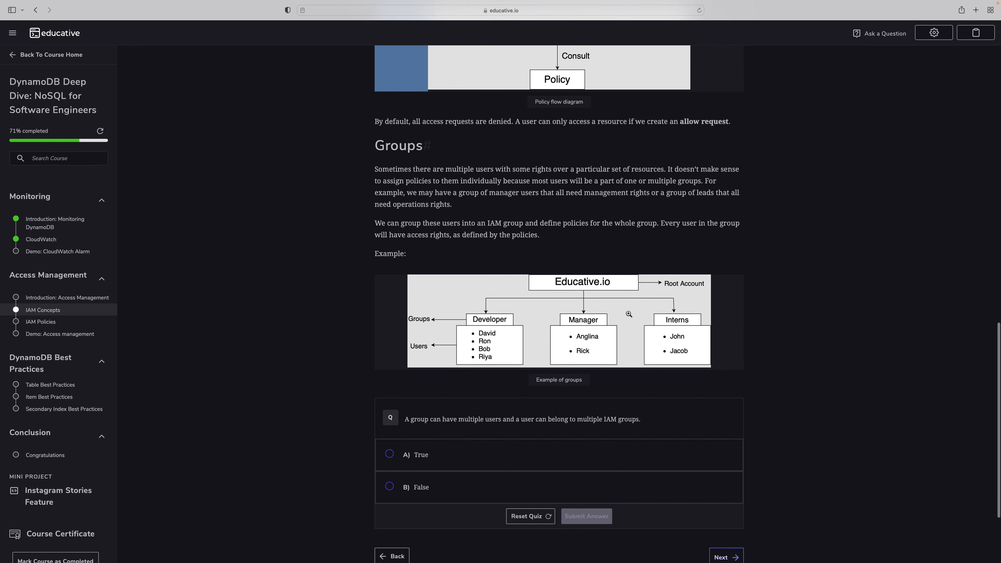
mouse_move(469, 210)
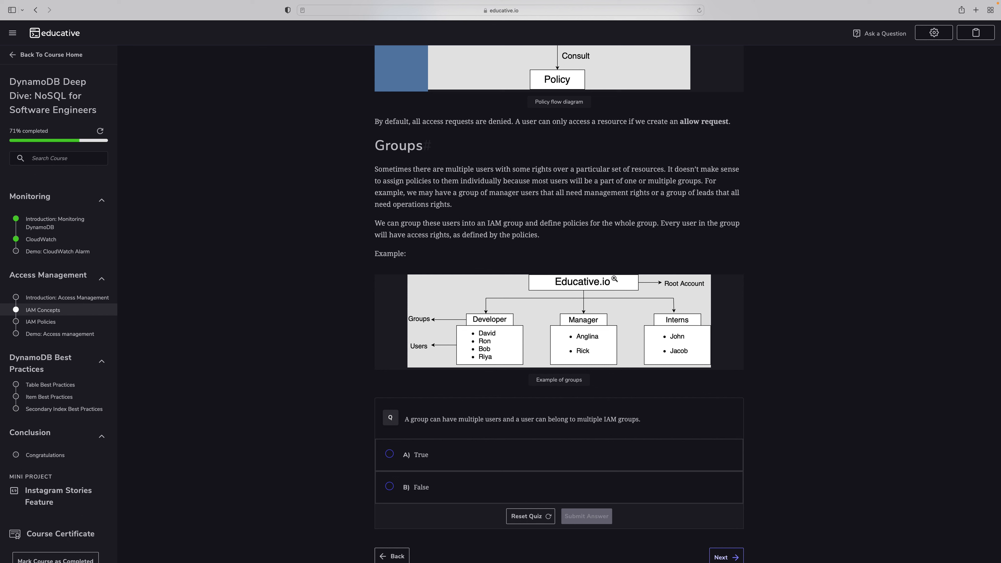
Finish IAM Concepts past the Groups quiz and advance via Next to IAM Policies.
scroll("down", 3)
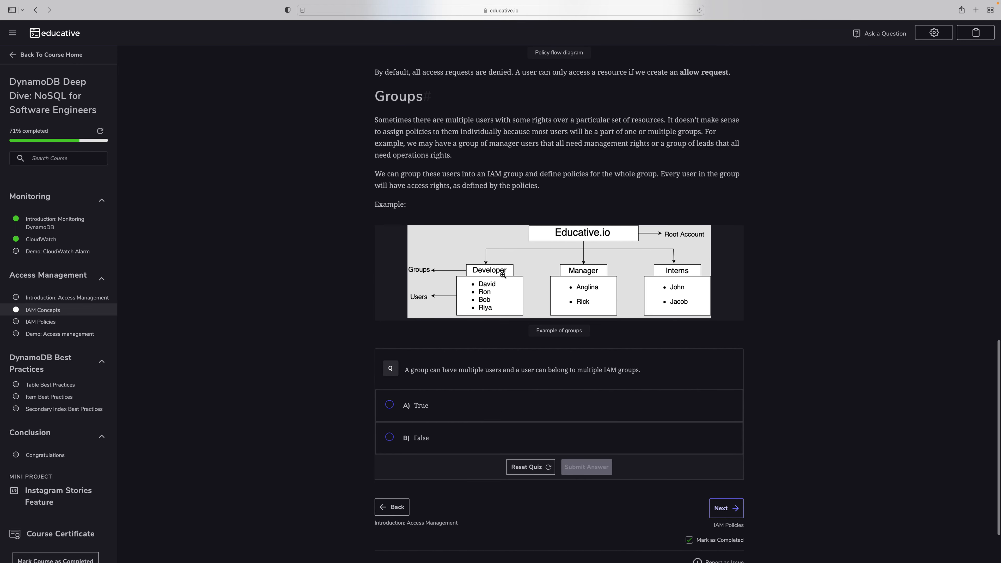
mouse_move(483, 294)
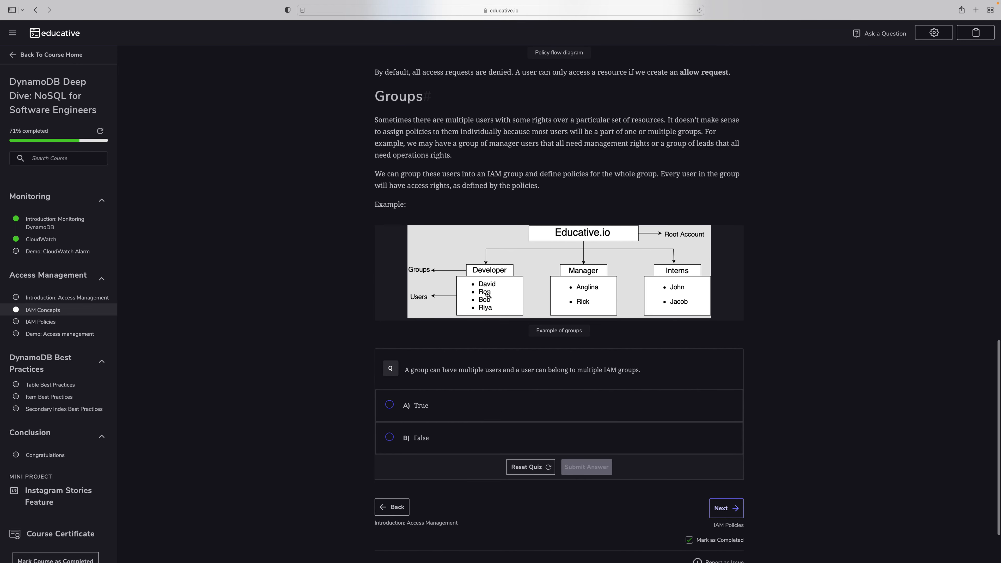
mouse_move(494, 323)
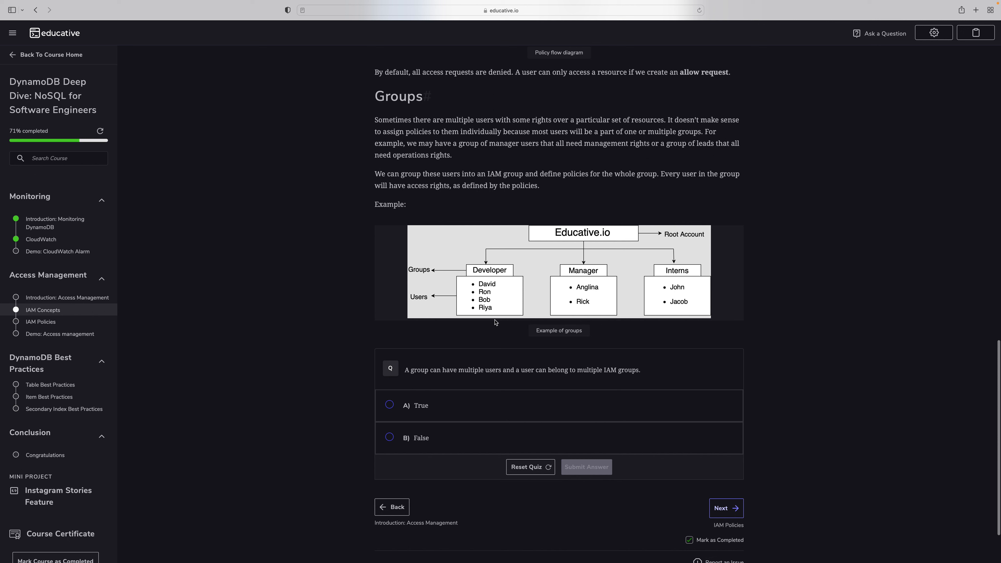
mouse_move(647, 286)
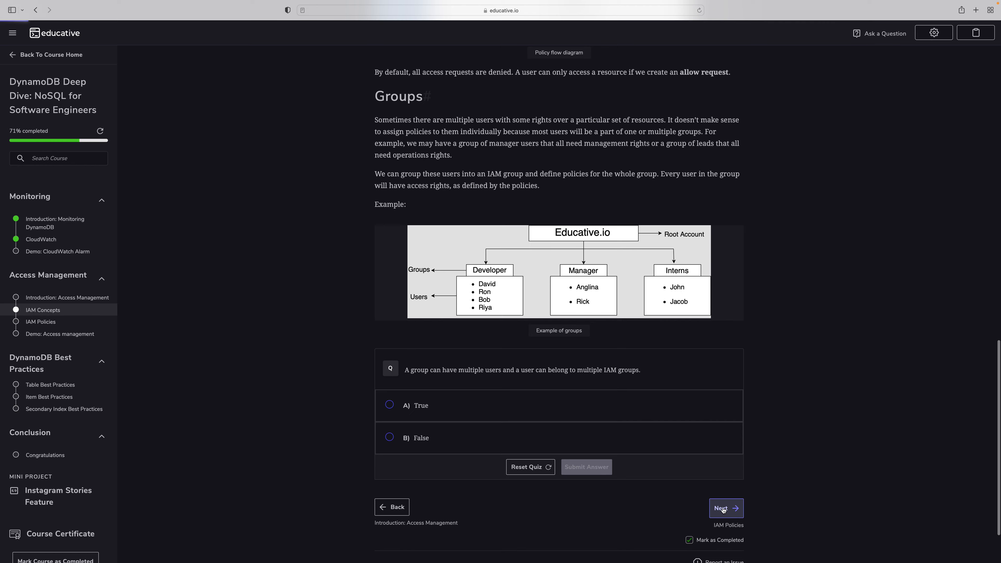
left_click(726, 508)
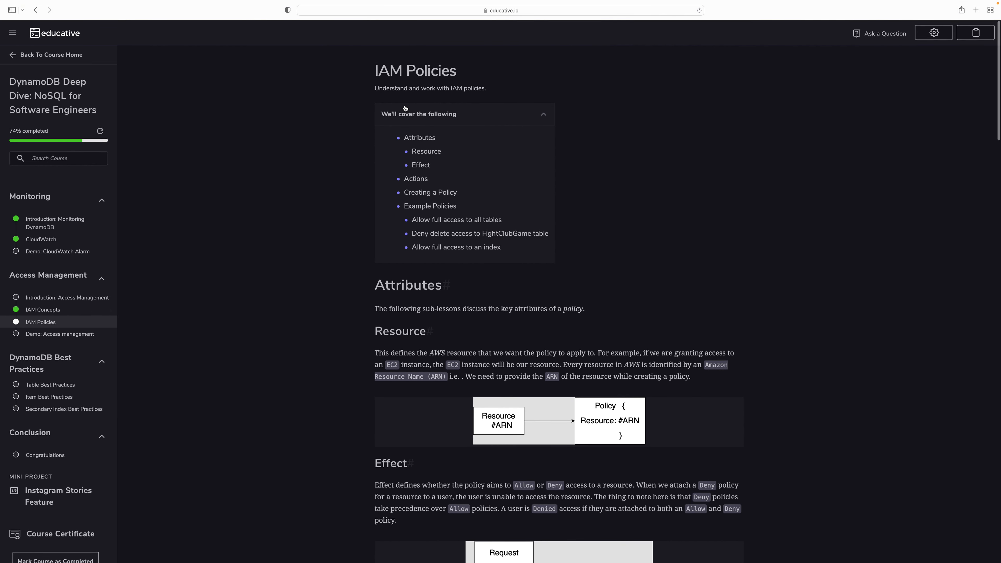
mouse_move(47, 337)
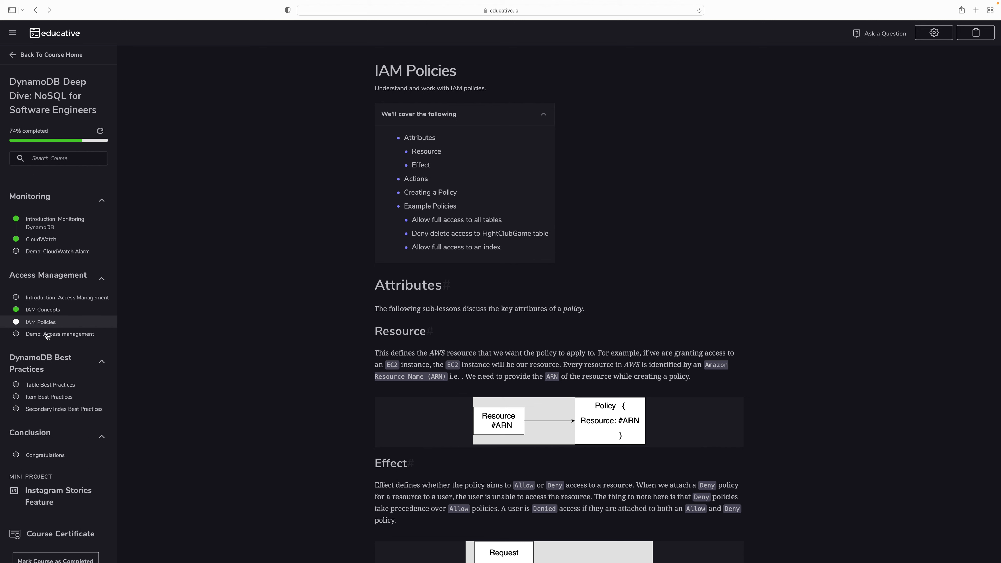
mouse_move(432, 143)
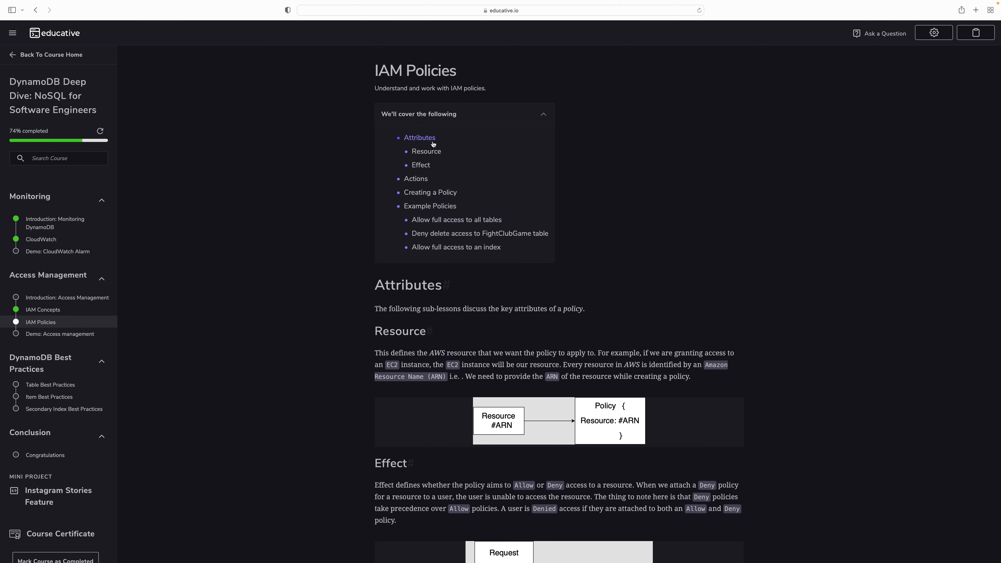
scroll("down", 3)
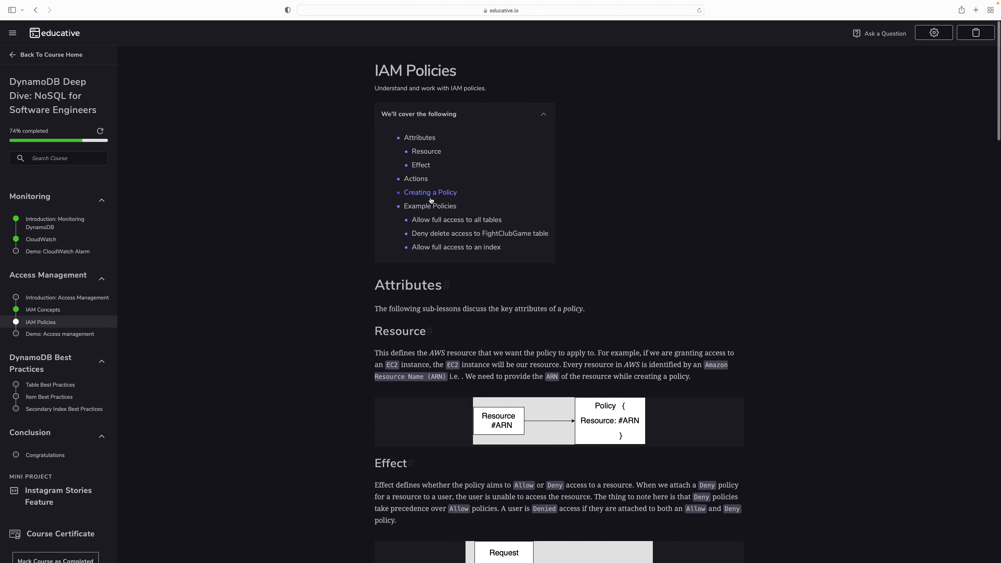
scroll("down", 3)
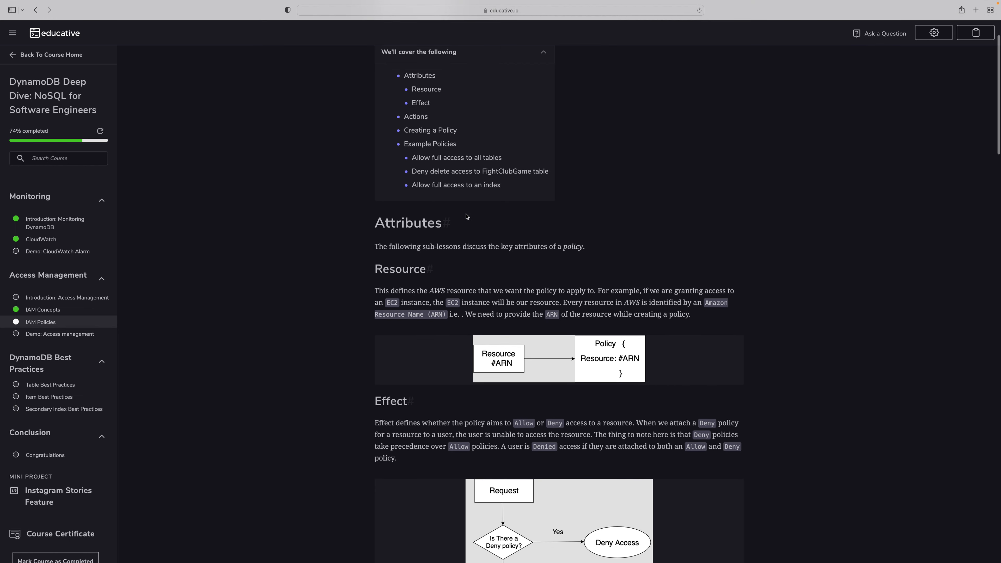
scroll("down", 3)
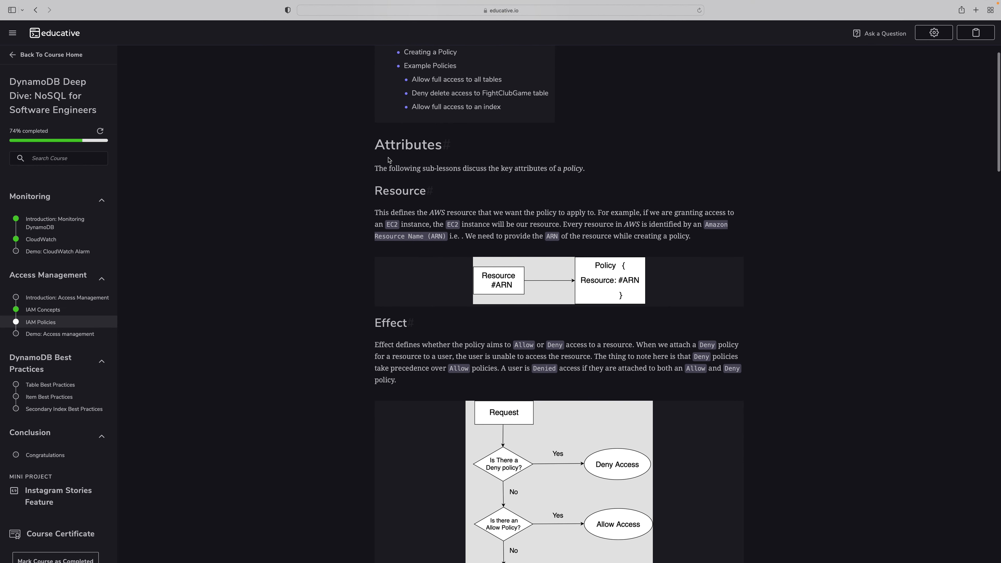
mouse_move(458, 168)
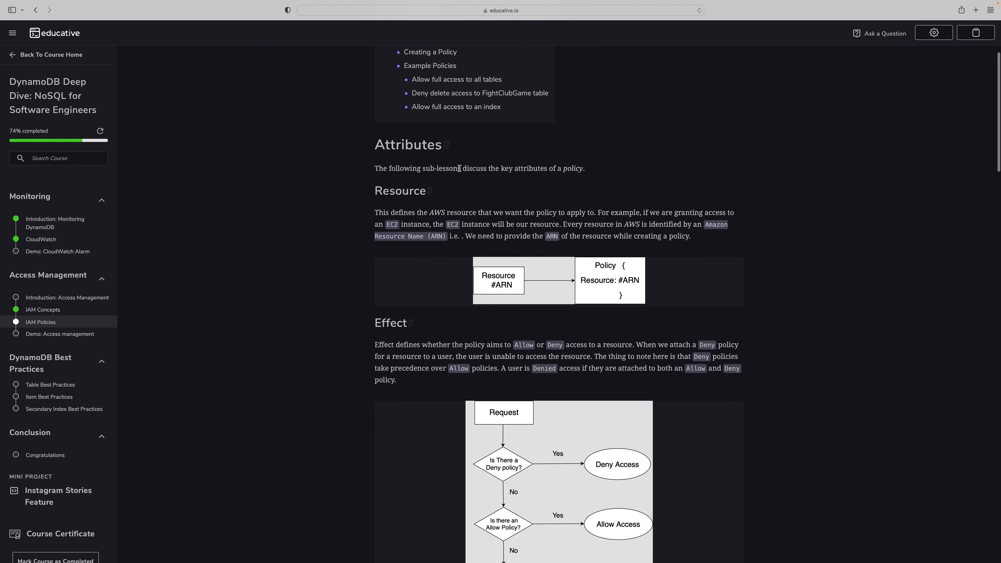
scroll("down", 3)
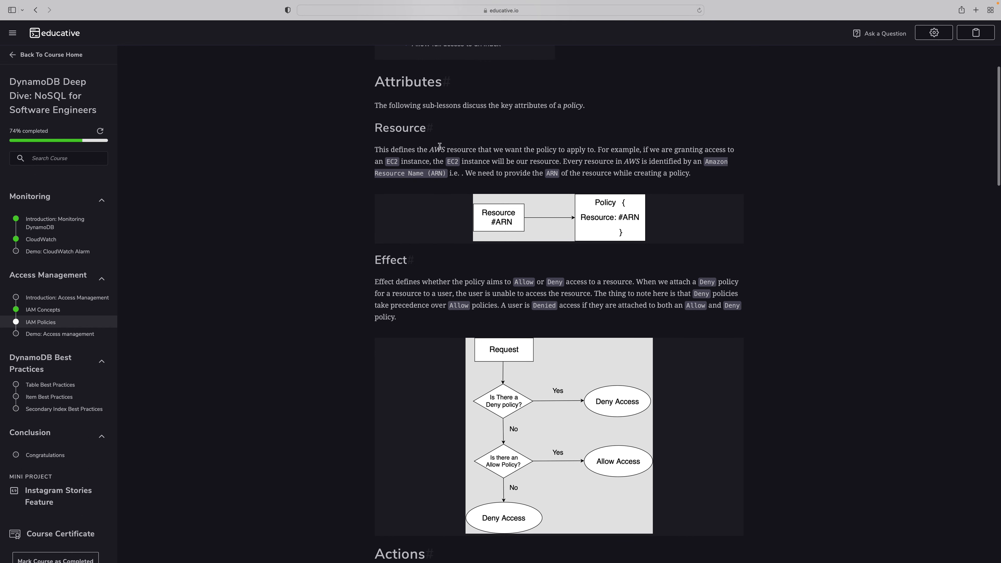
mouse_move(371, 217)
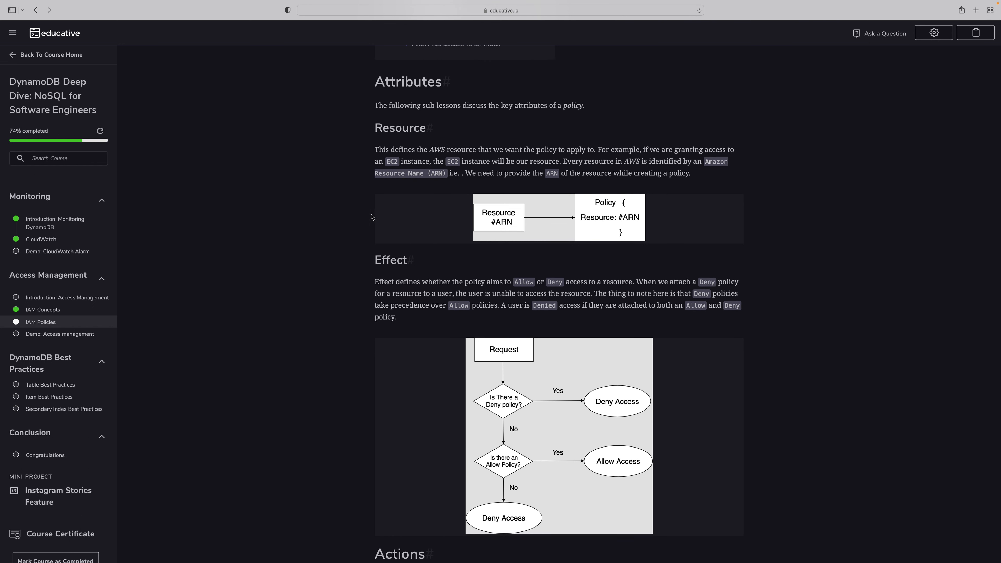
mouse_move(692, 153)
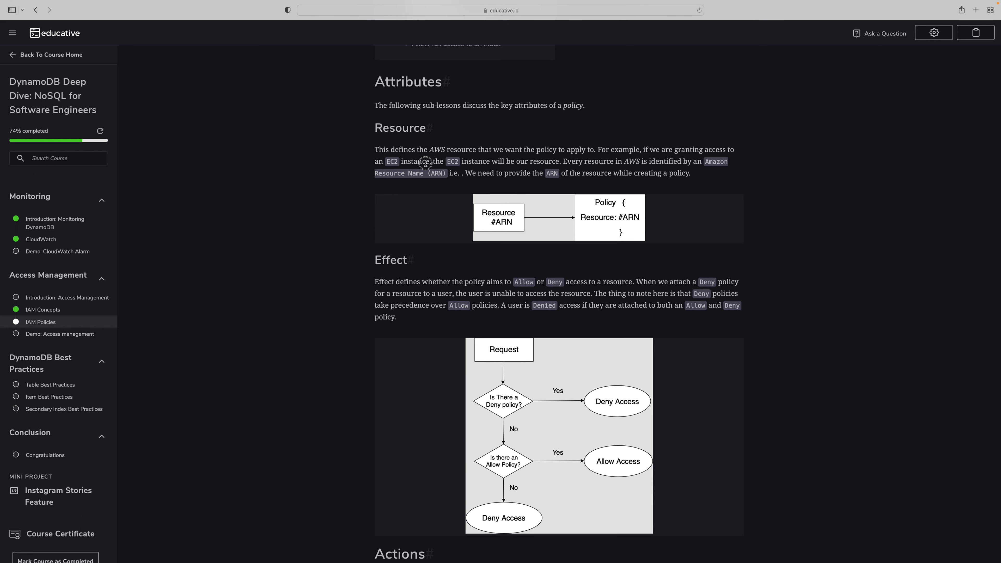
double_click(477, 162)
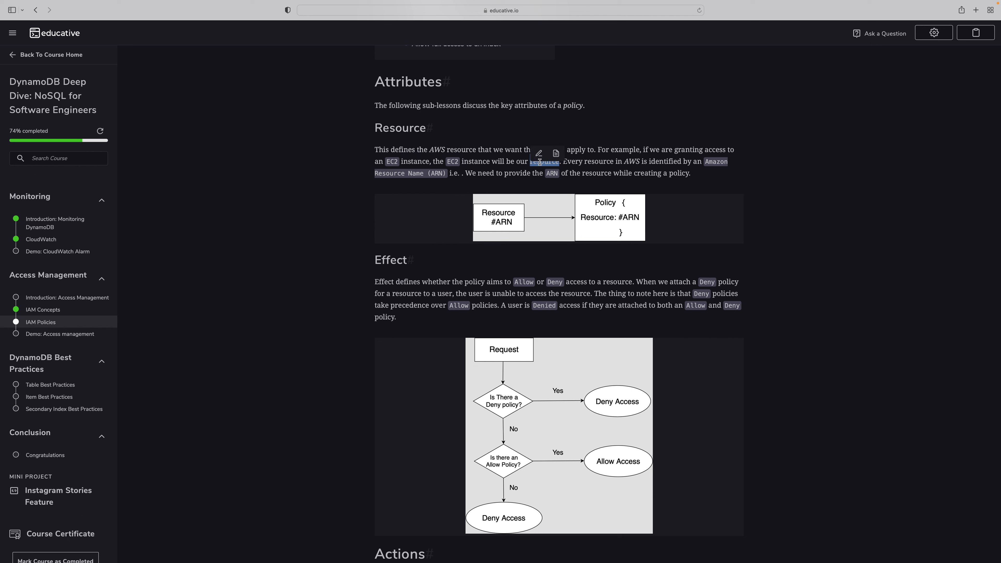
mouse_move(425, 181)
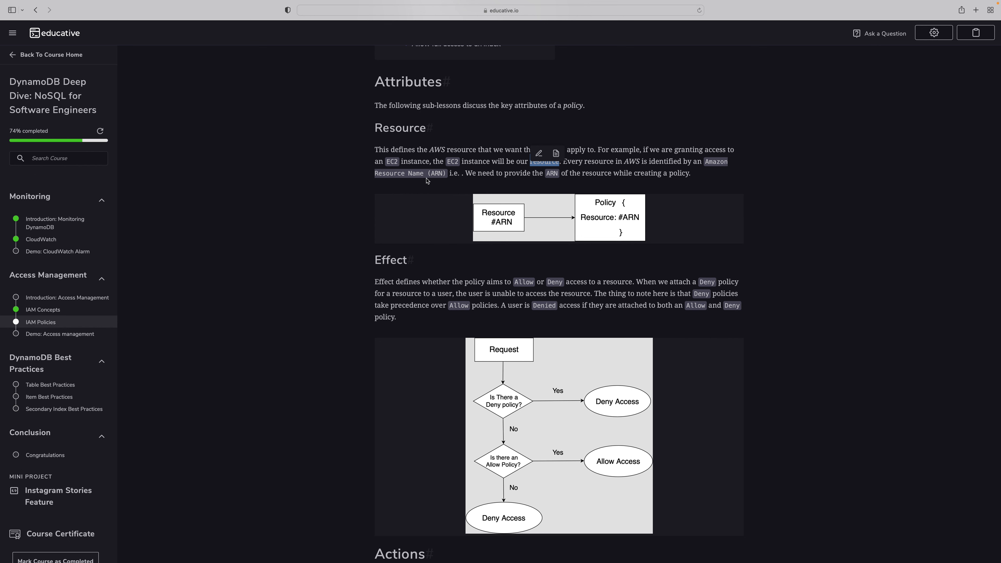
mouse_move(505, 228)
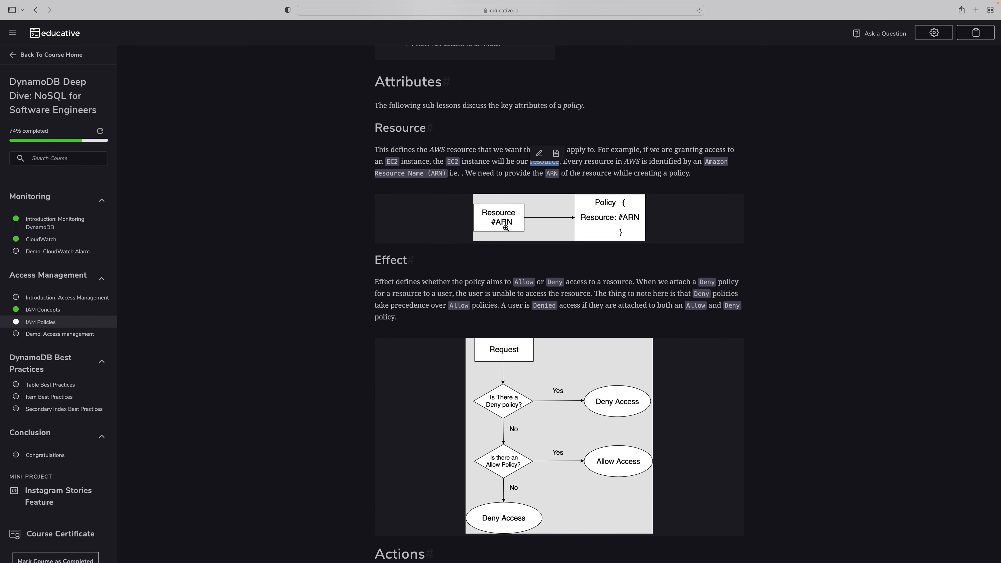
scroll("down", 3)
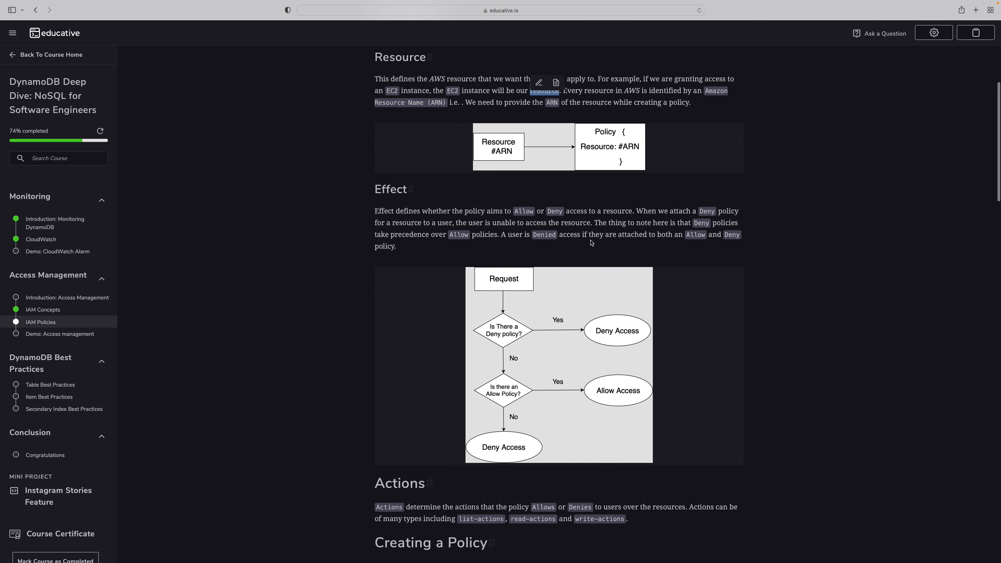
scroll("down", 3)
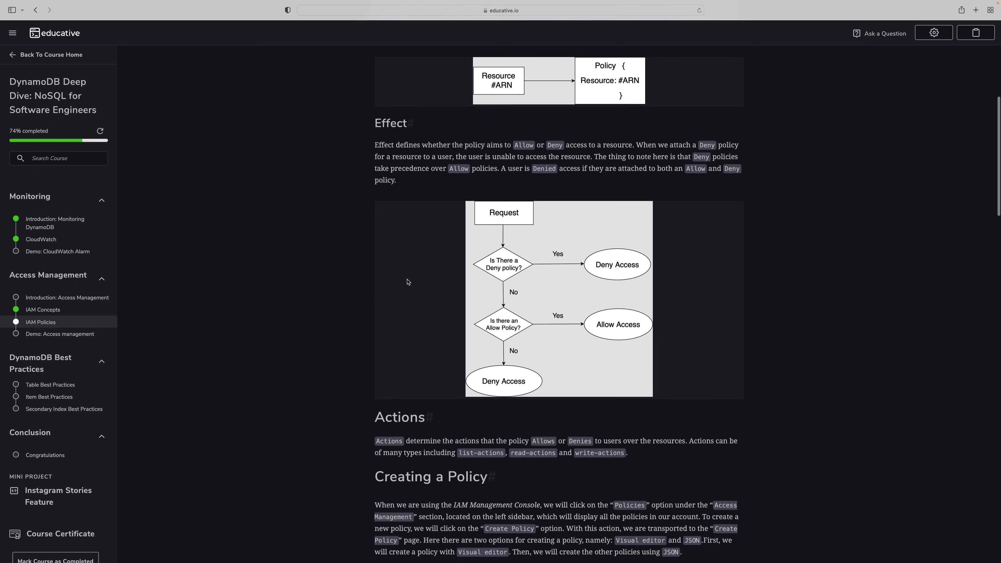
scroll("down", 3)
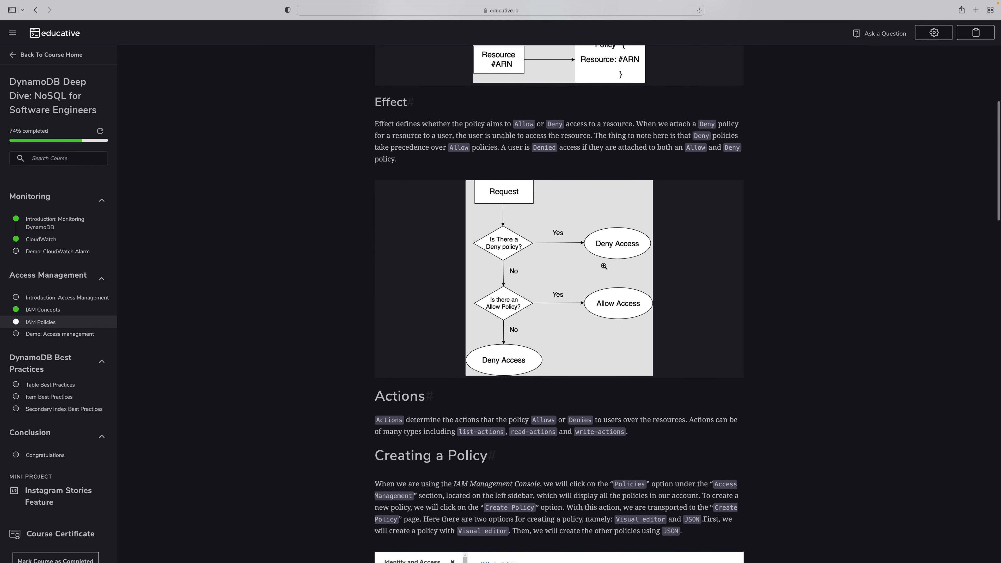
mouse_move(427, 201)
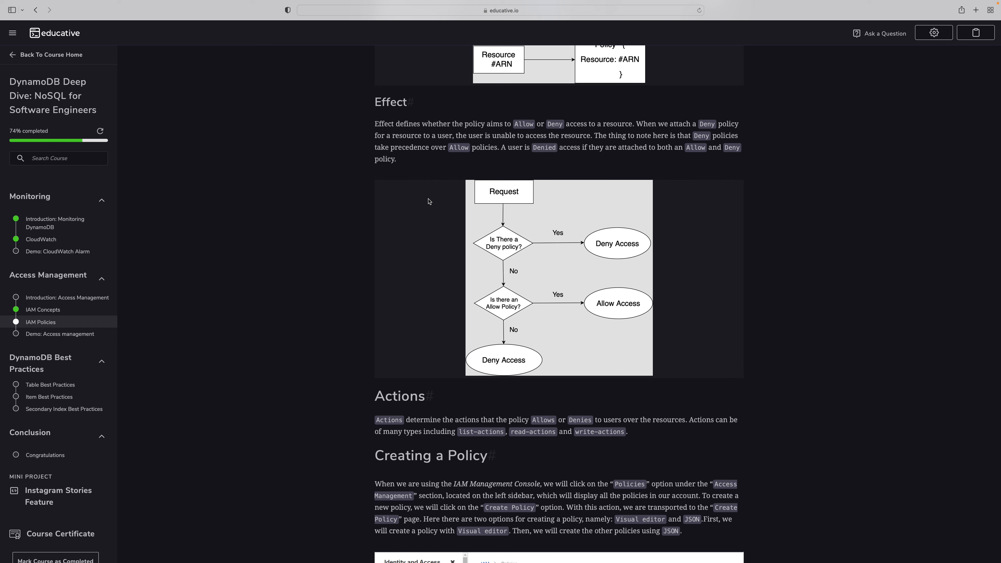
scroll("down", 3)
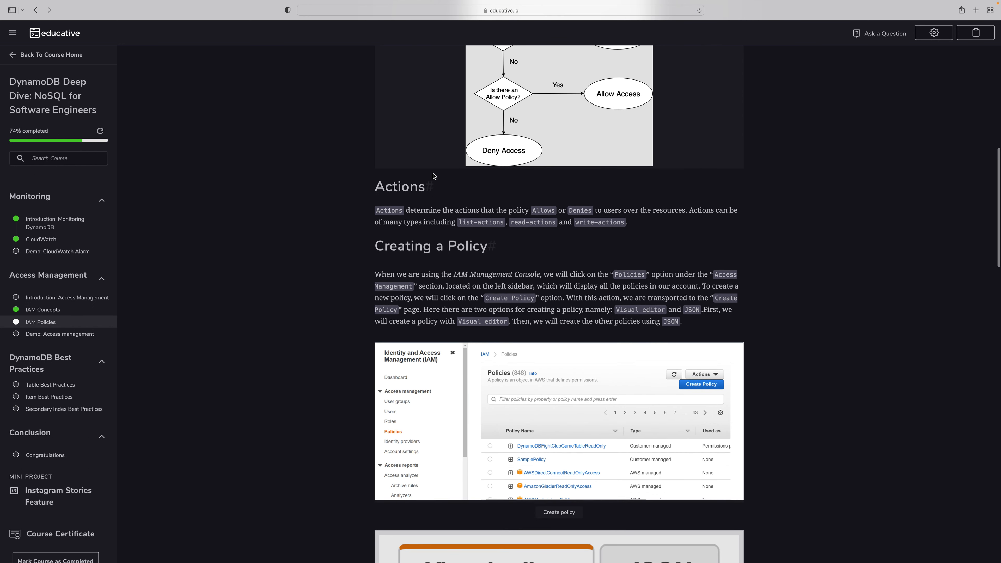
scroll("down", 3)
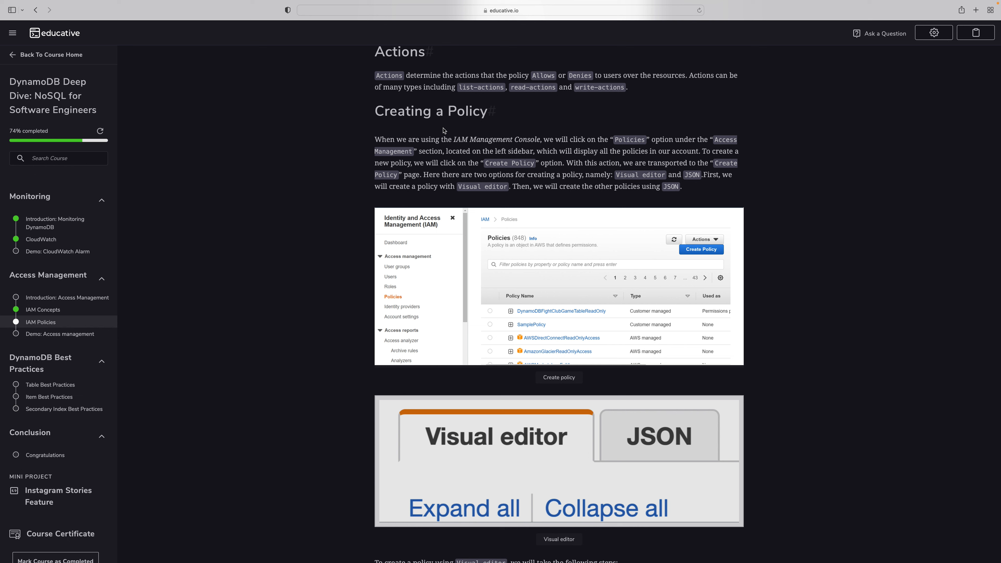
scroll("down", 3)
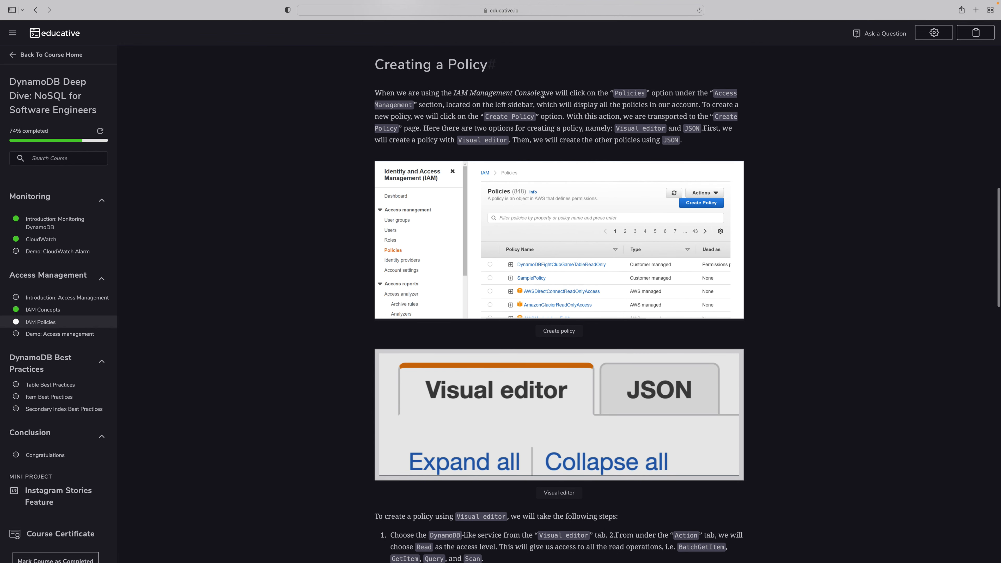
mouse_move(681, 96)
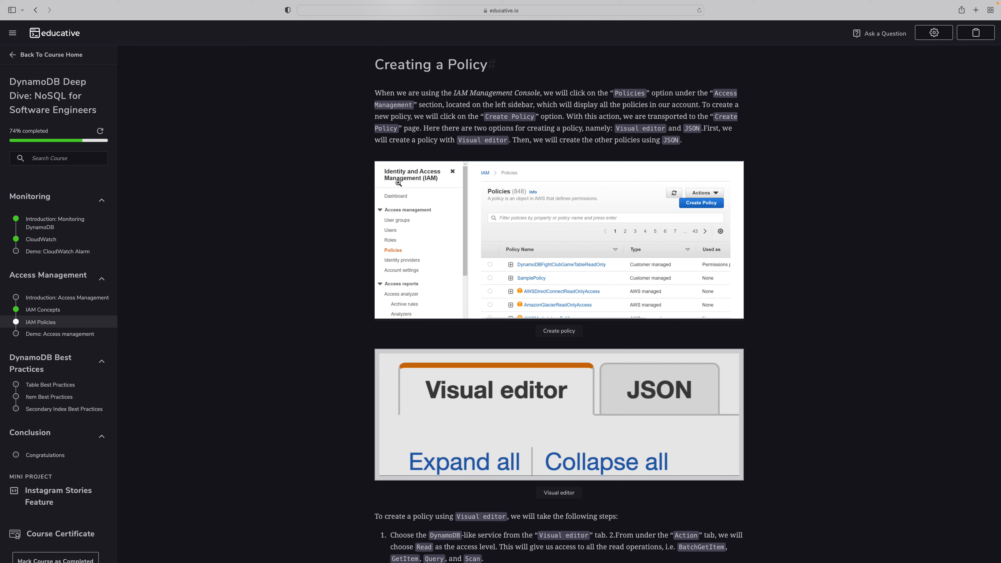
mouse_move(405, 179)
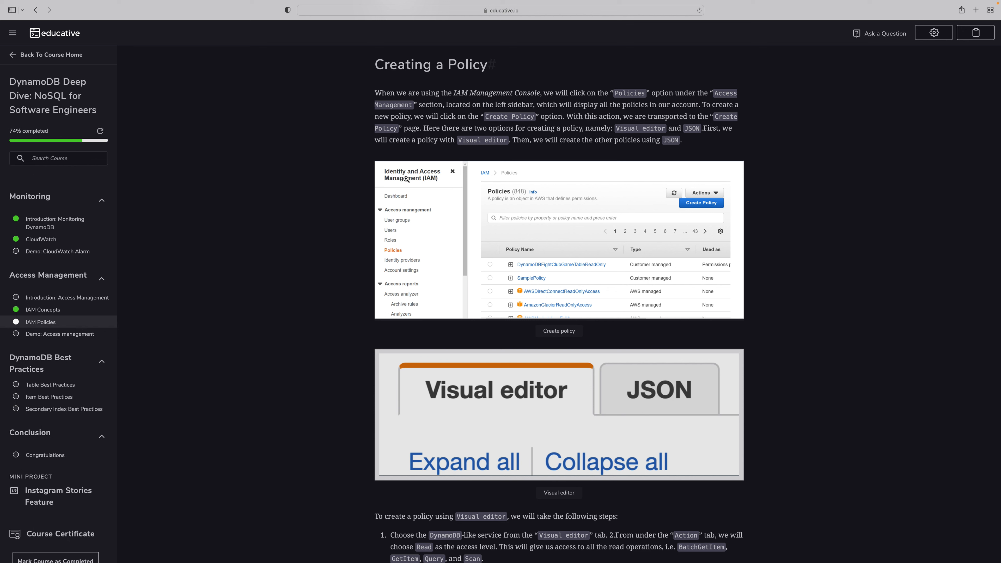
mouse_move(407, 181)
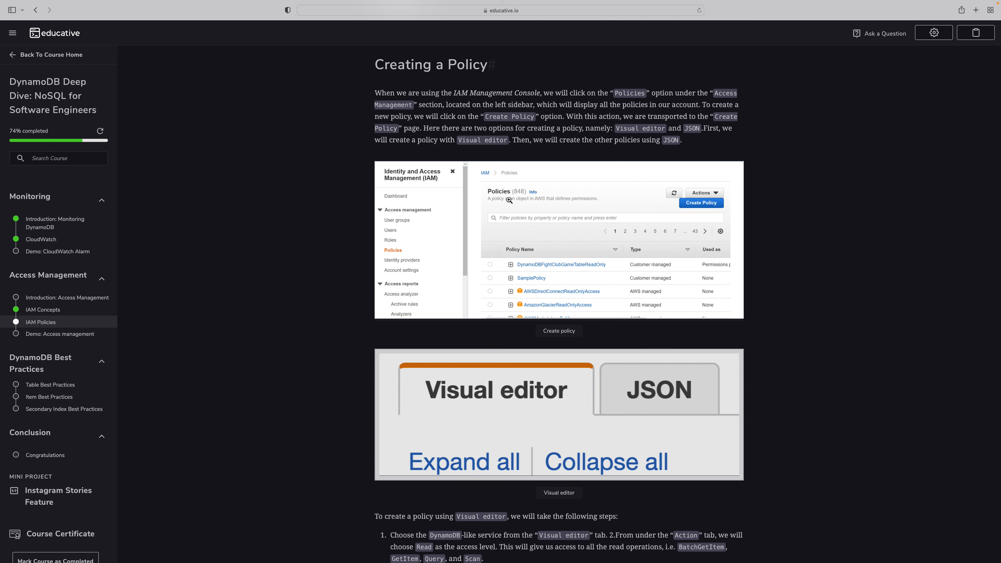
Read down IAM Policies through the Example Policies code samples to the Back/Next buttons.
scroll("down", 3)
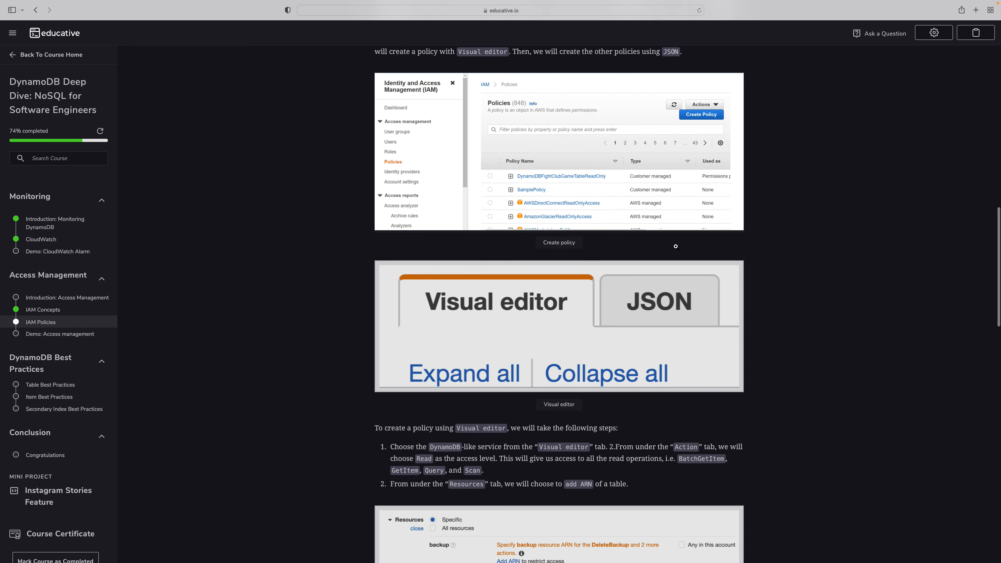
scroll("down", 3)
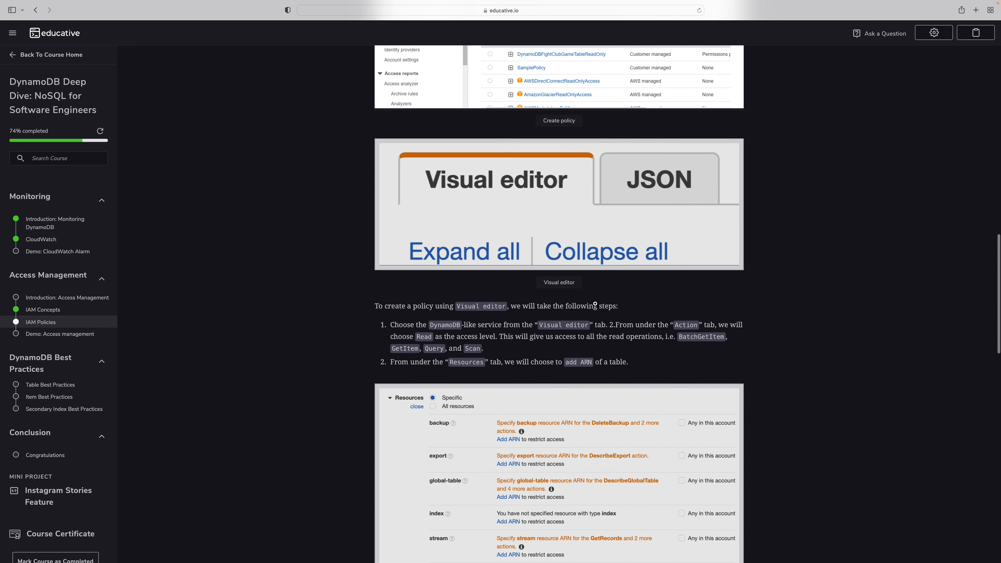
scroll("down", 3)
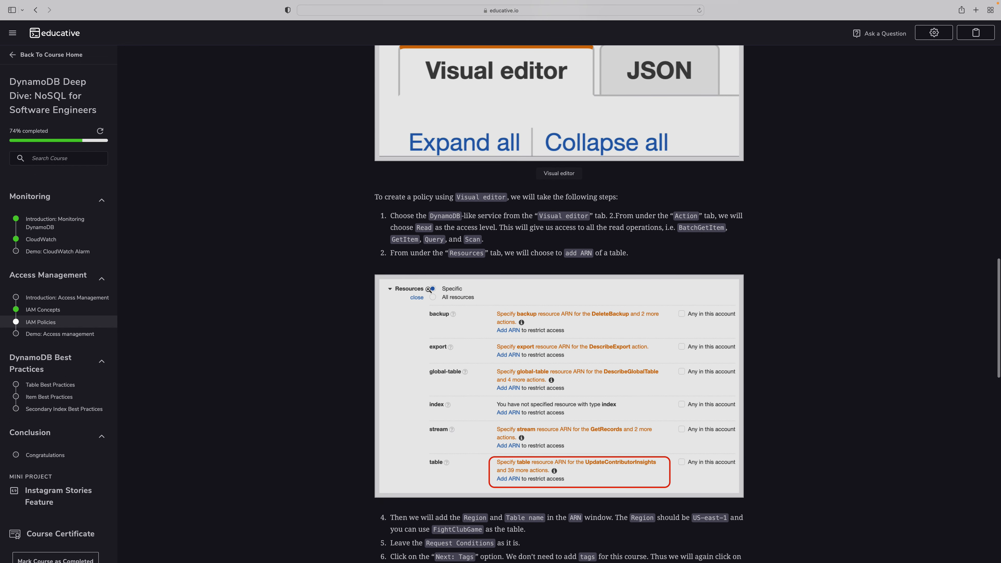
scroll("down", 3)
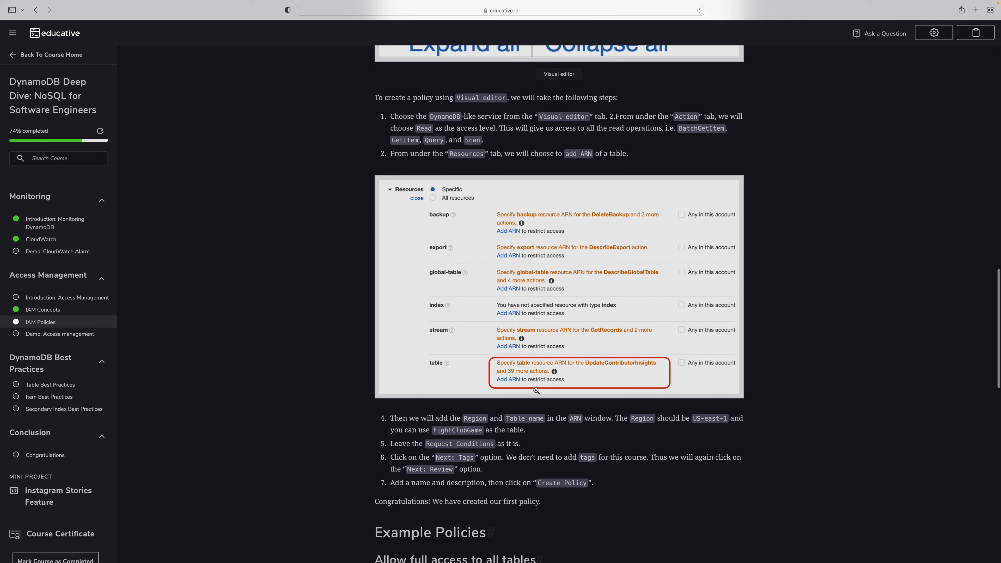
scroll("down", 3)
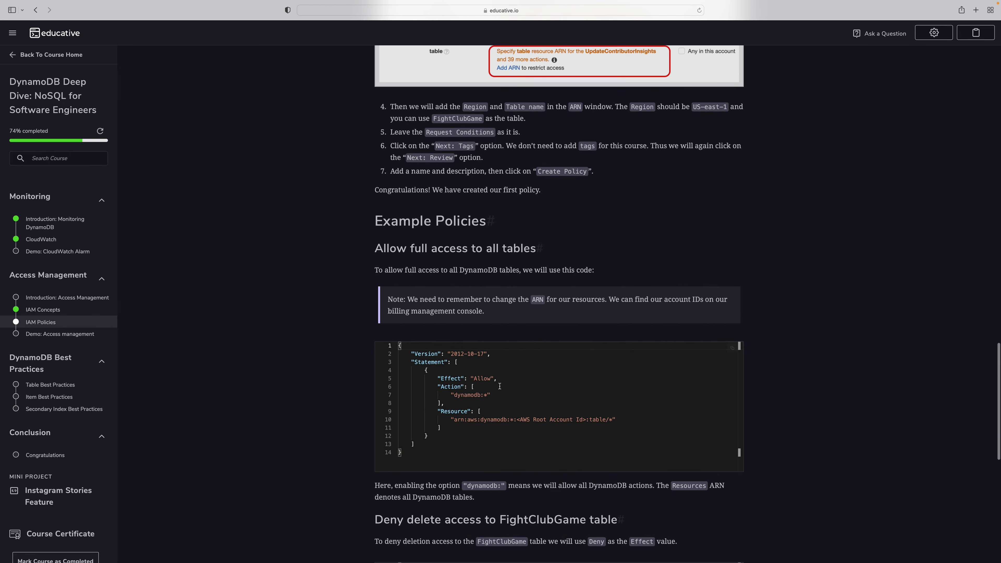
scroll("down", 3)
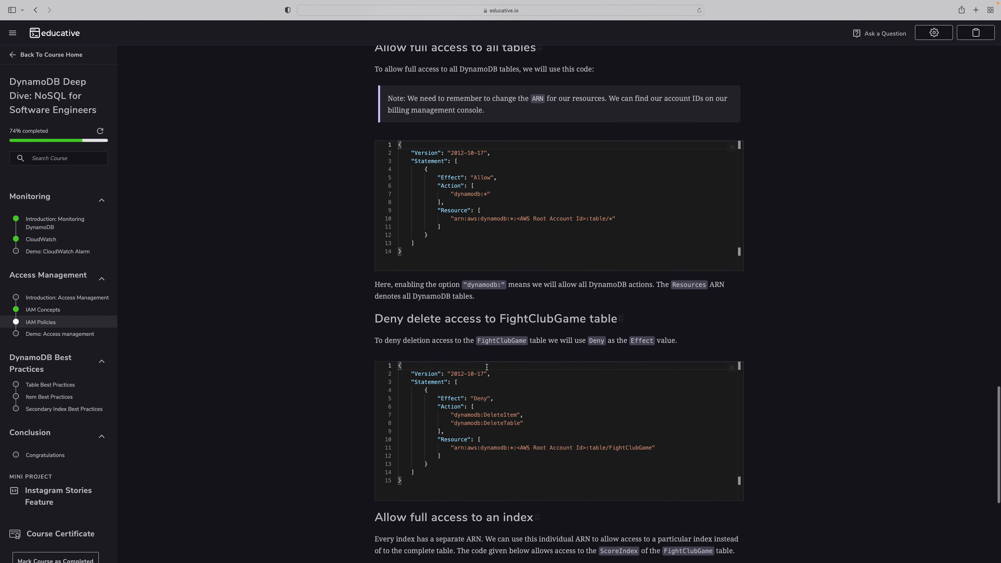
scroll("down", 3)
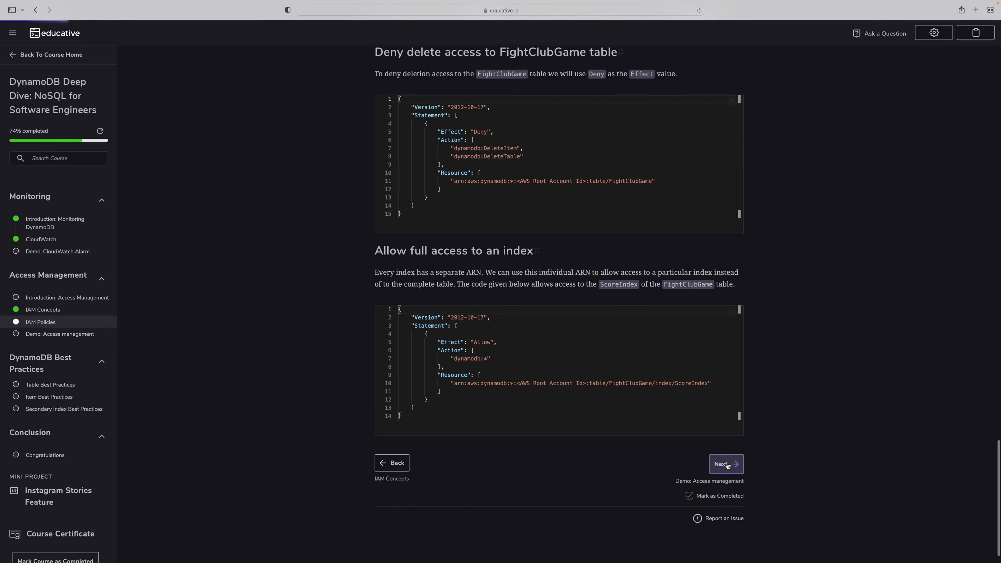
Advance to Demo: Access management and select 'dynamodb' in the Policy sample's Resource ARN.
left_click(726, 464)
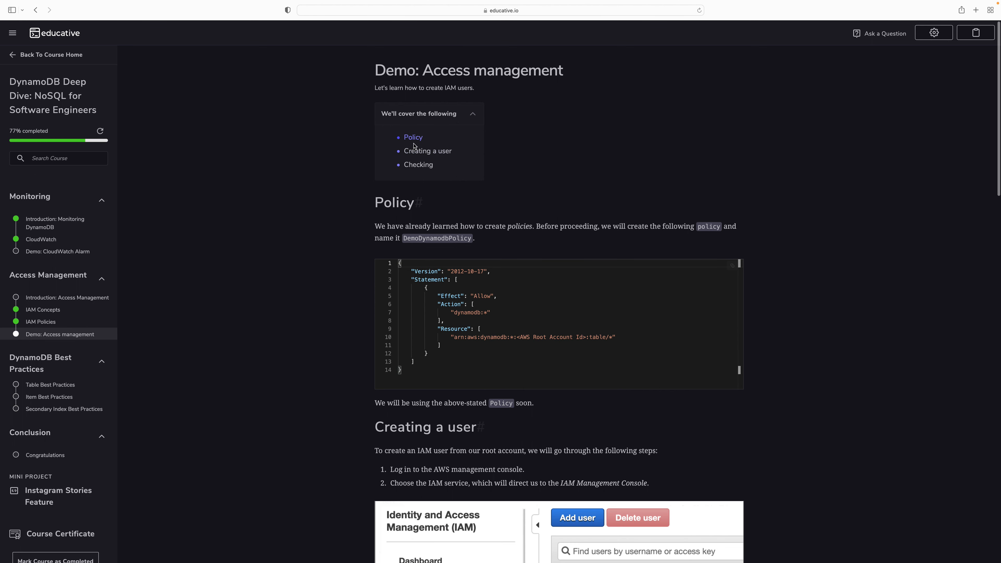
scroll("down", 3)
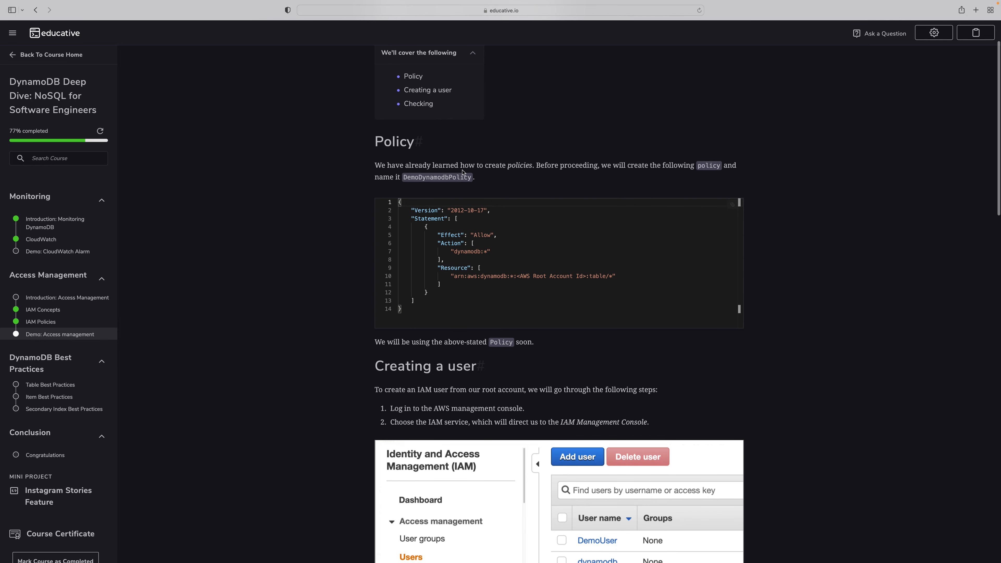
mouse_move(650, 174)
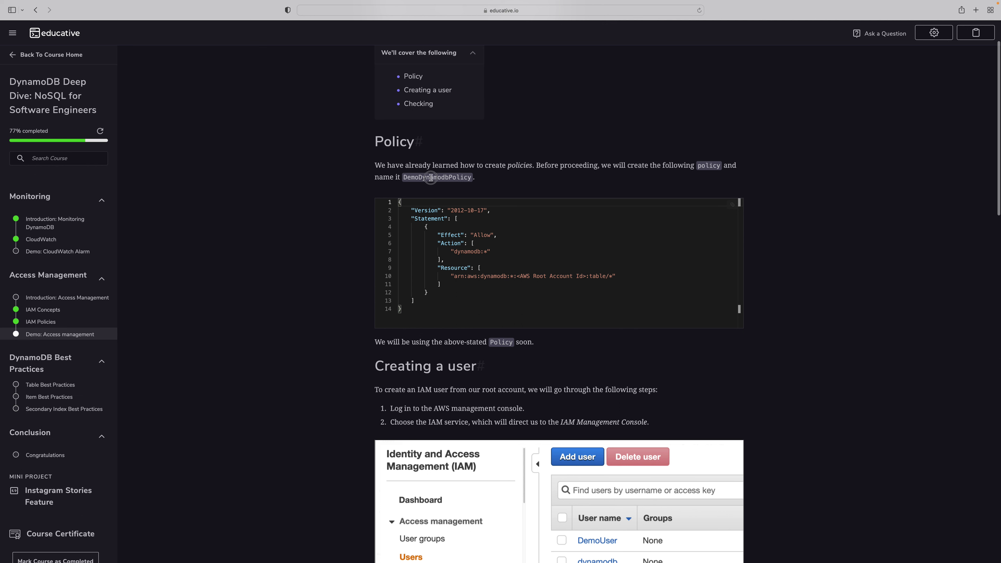
mouse_move(565, 177)
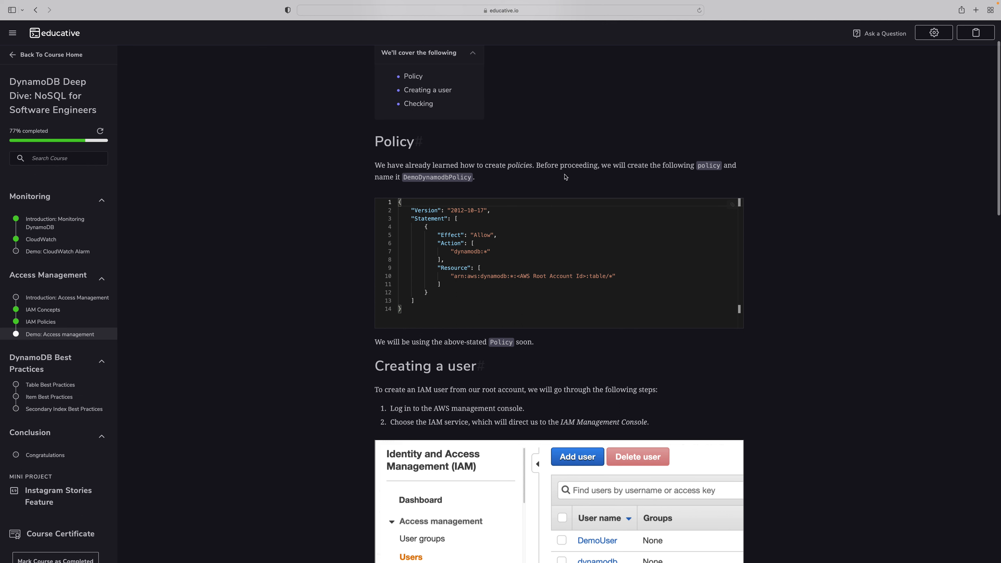
mouse_move(459, 214)
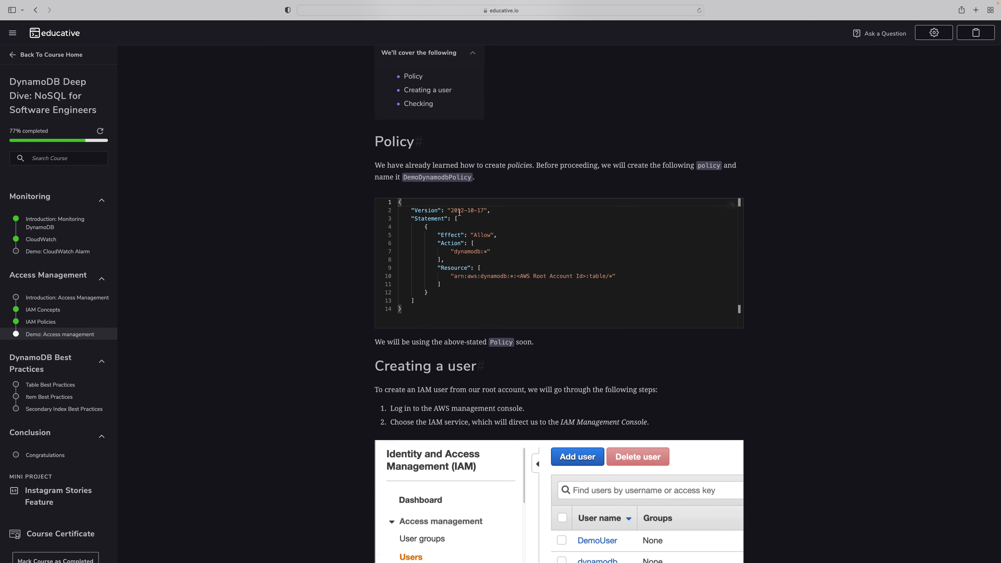
mouse_move(424, 218)
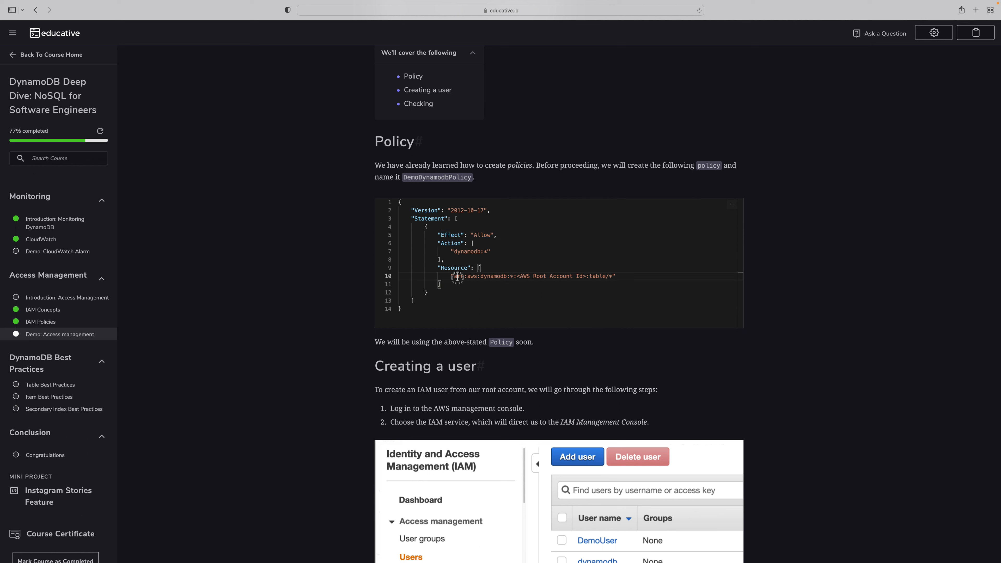
double_click(493, 276)
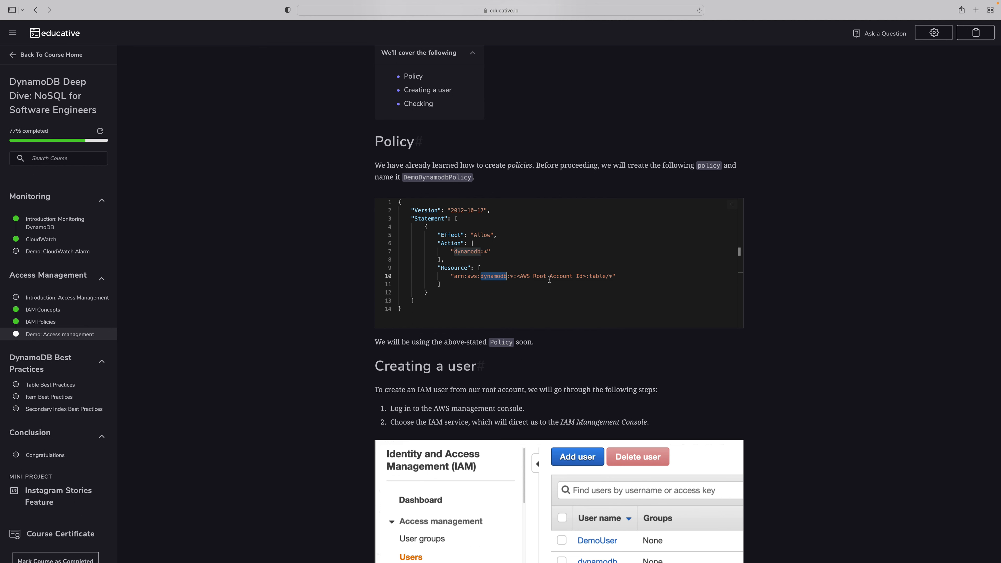
scroll("down", 3)
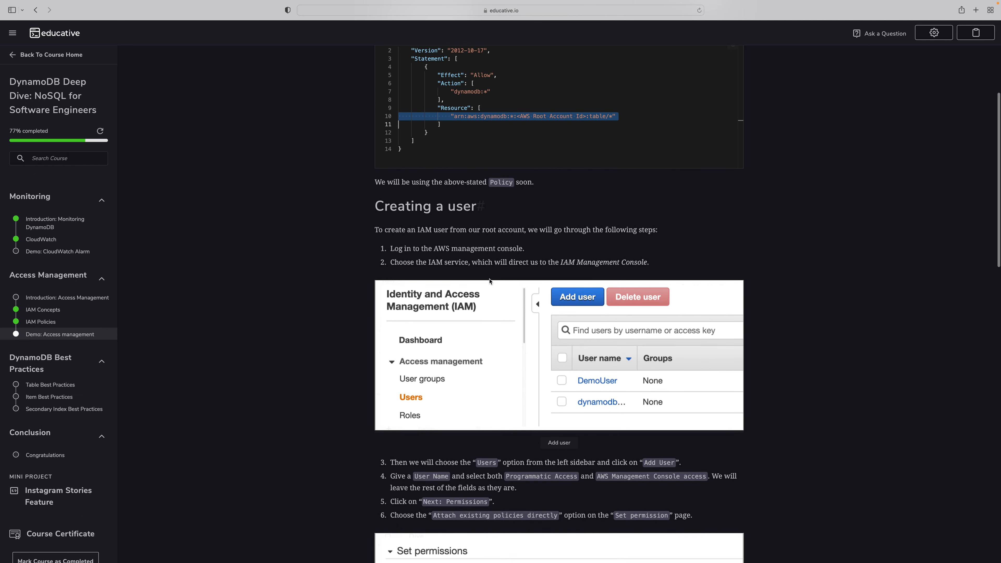
mouse_move(503, 306)
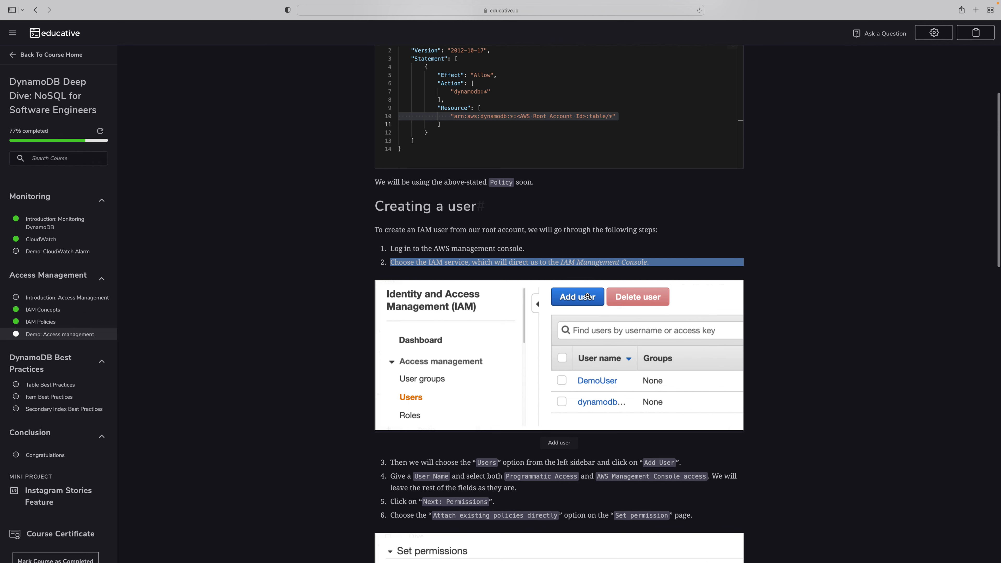
Read down the demo through Creating a user and Checking steps to the Next button.
scroll("down", 3)
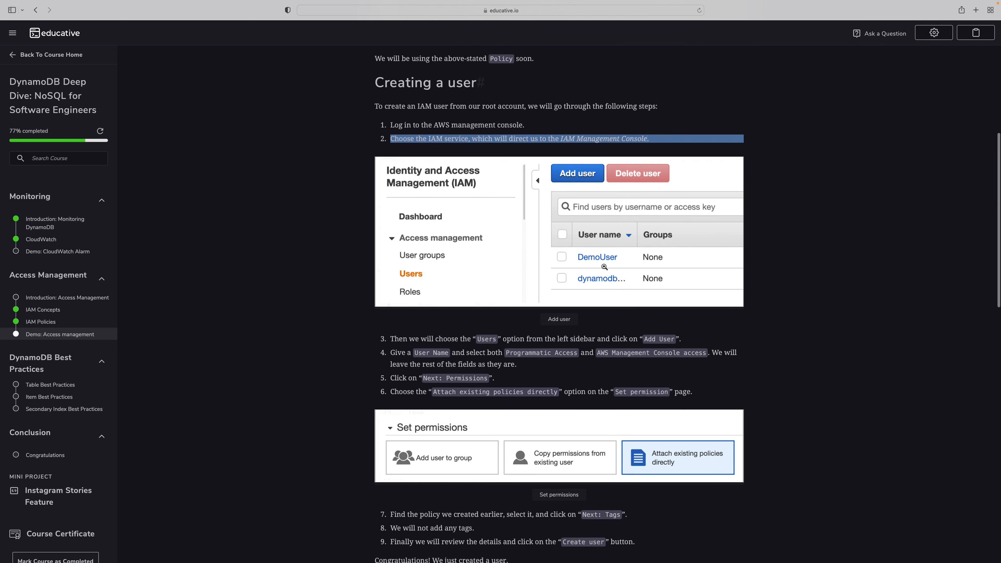
scroll("down", 3)
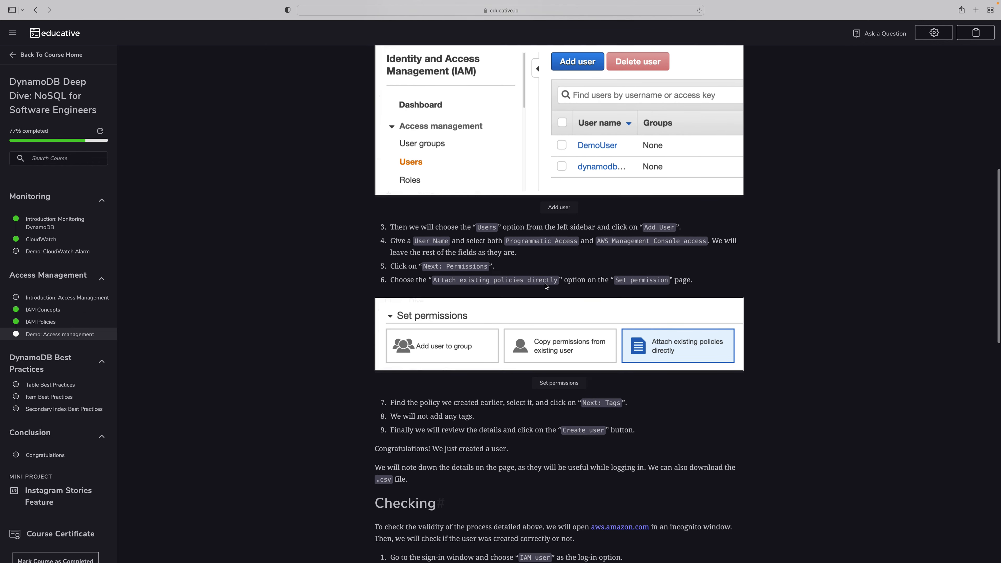
scroll("down", 3)
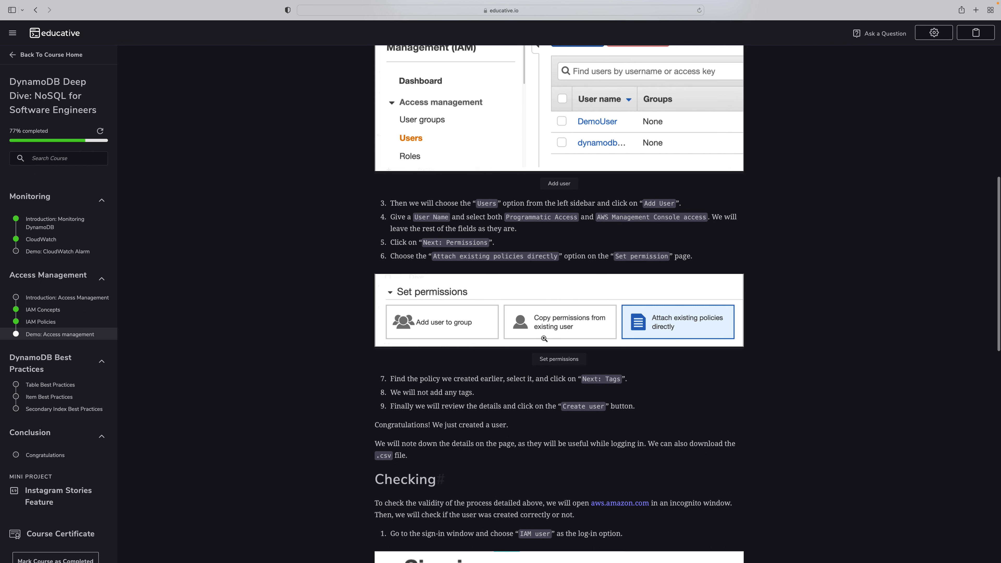
scroll("down", 3)
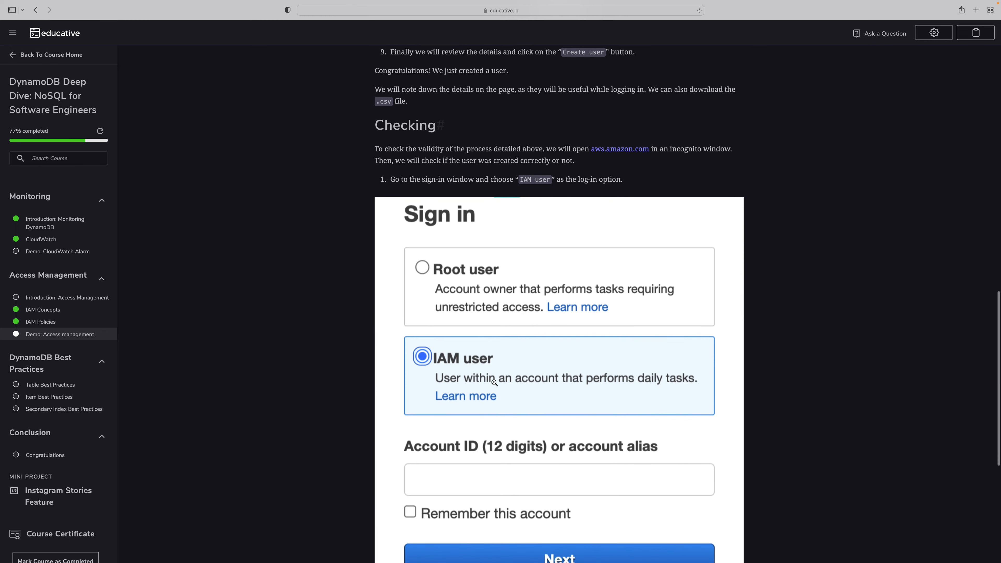
scroll("down", 3)
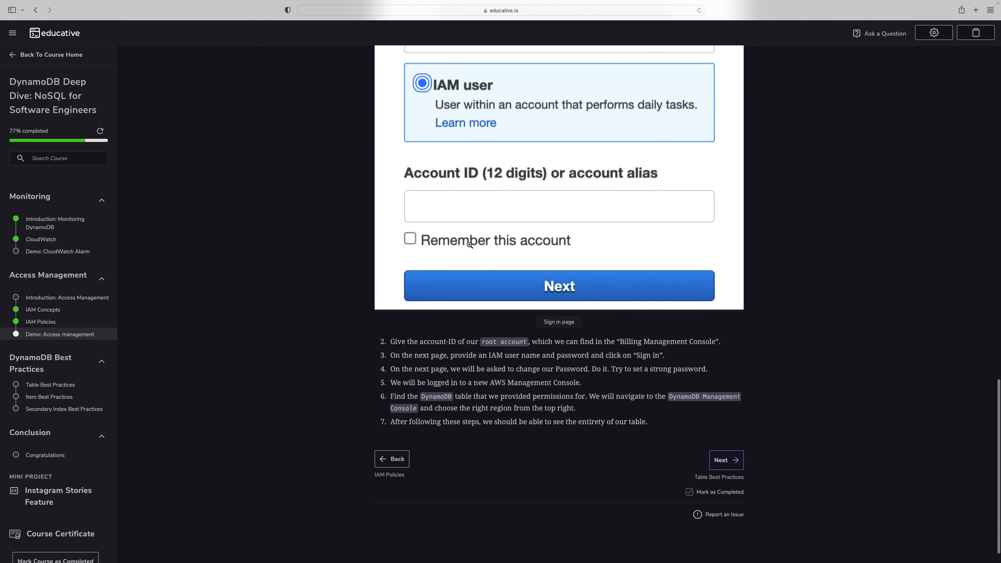
scroll("down", 3)
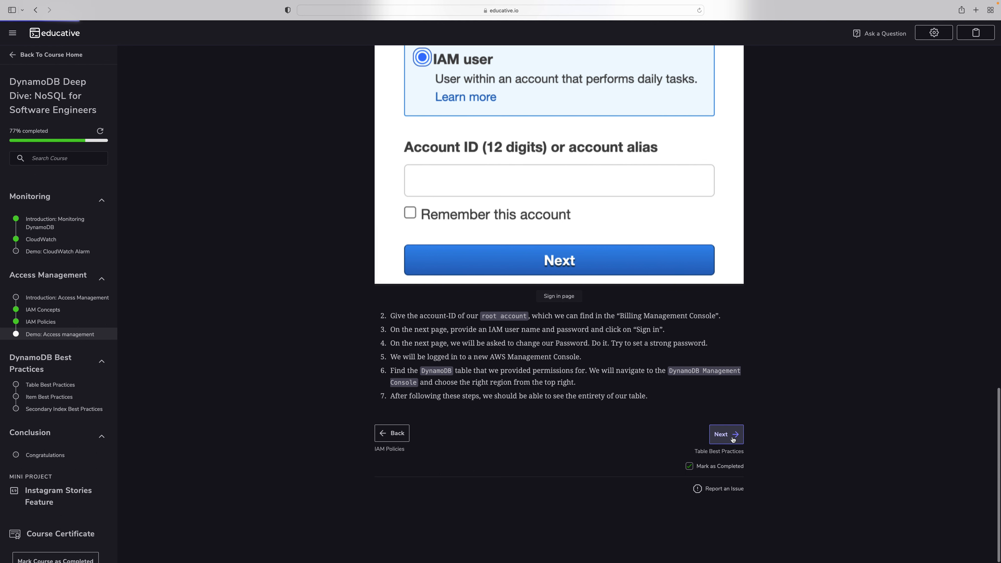
Advance via Next to Table Best Practices, marking the access management demo complete at 80%.
left_click(725, 434)
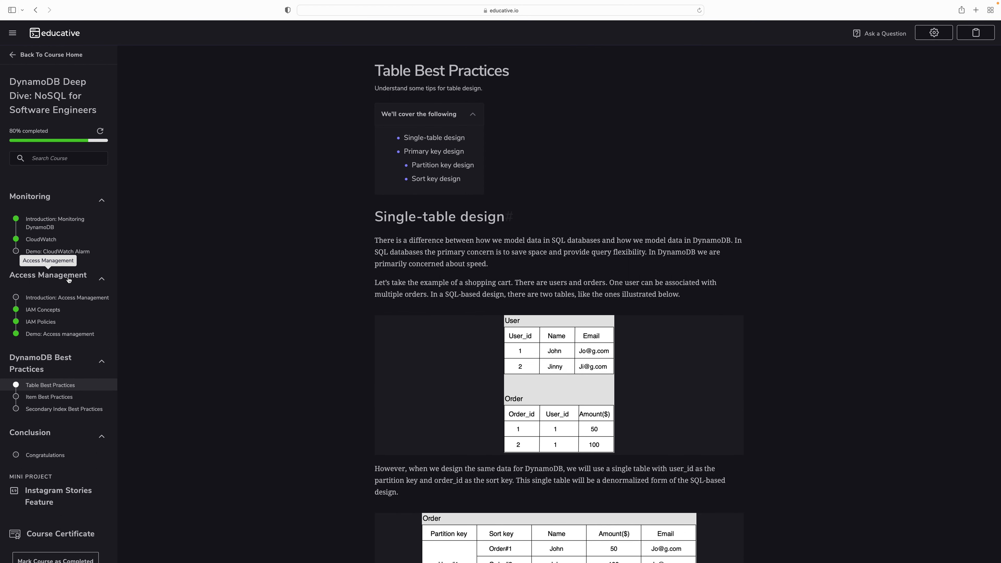
mouse_move(104, 341)
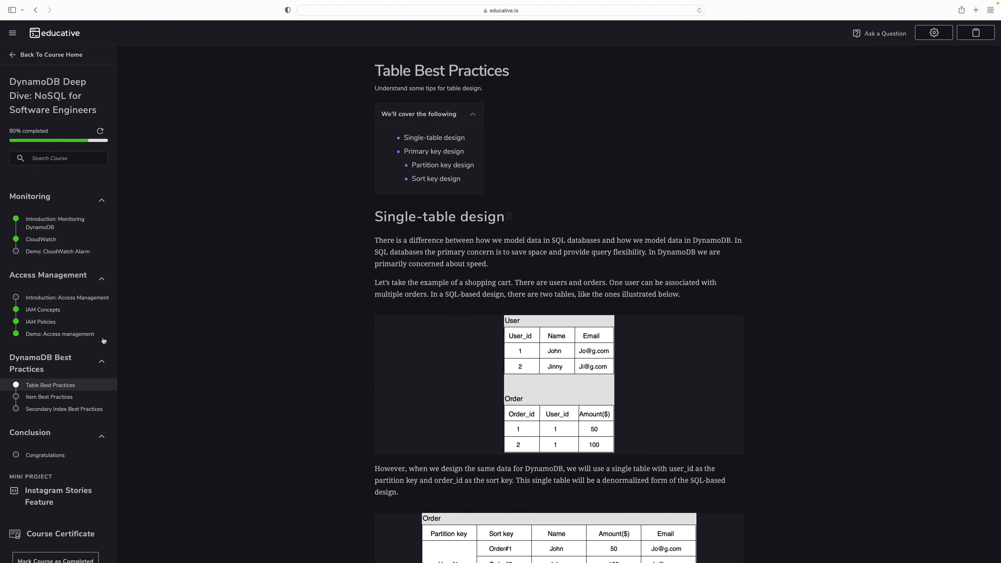
mouse_move(132, 344)
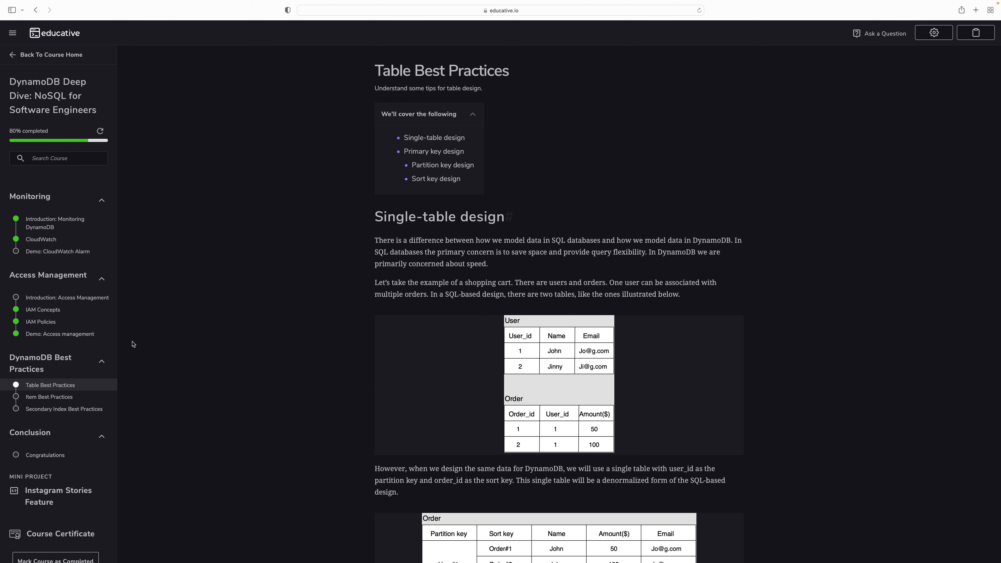
left_click_drag(42, 310, 62, 332)
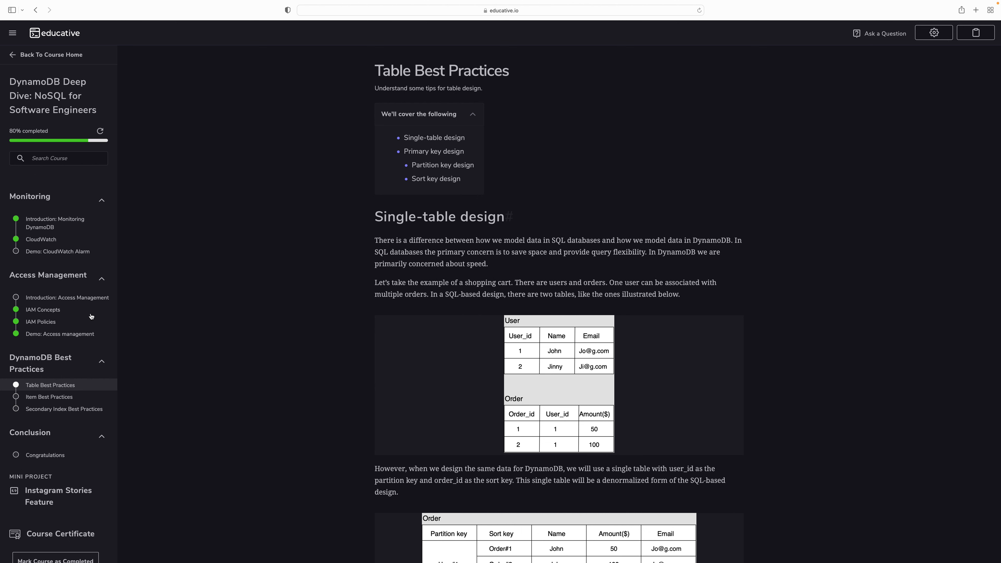
mouse_move(71, 316)
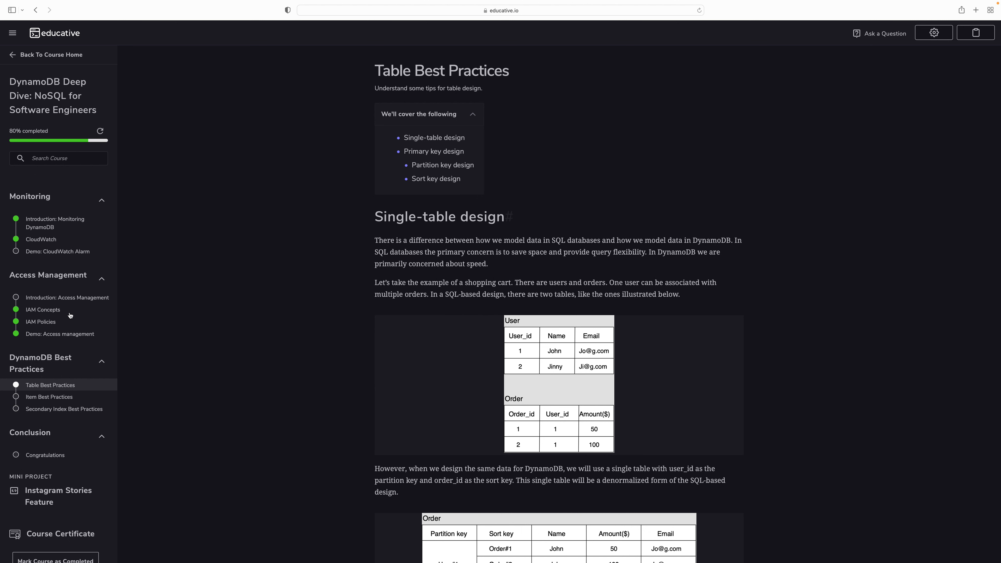